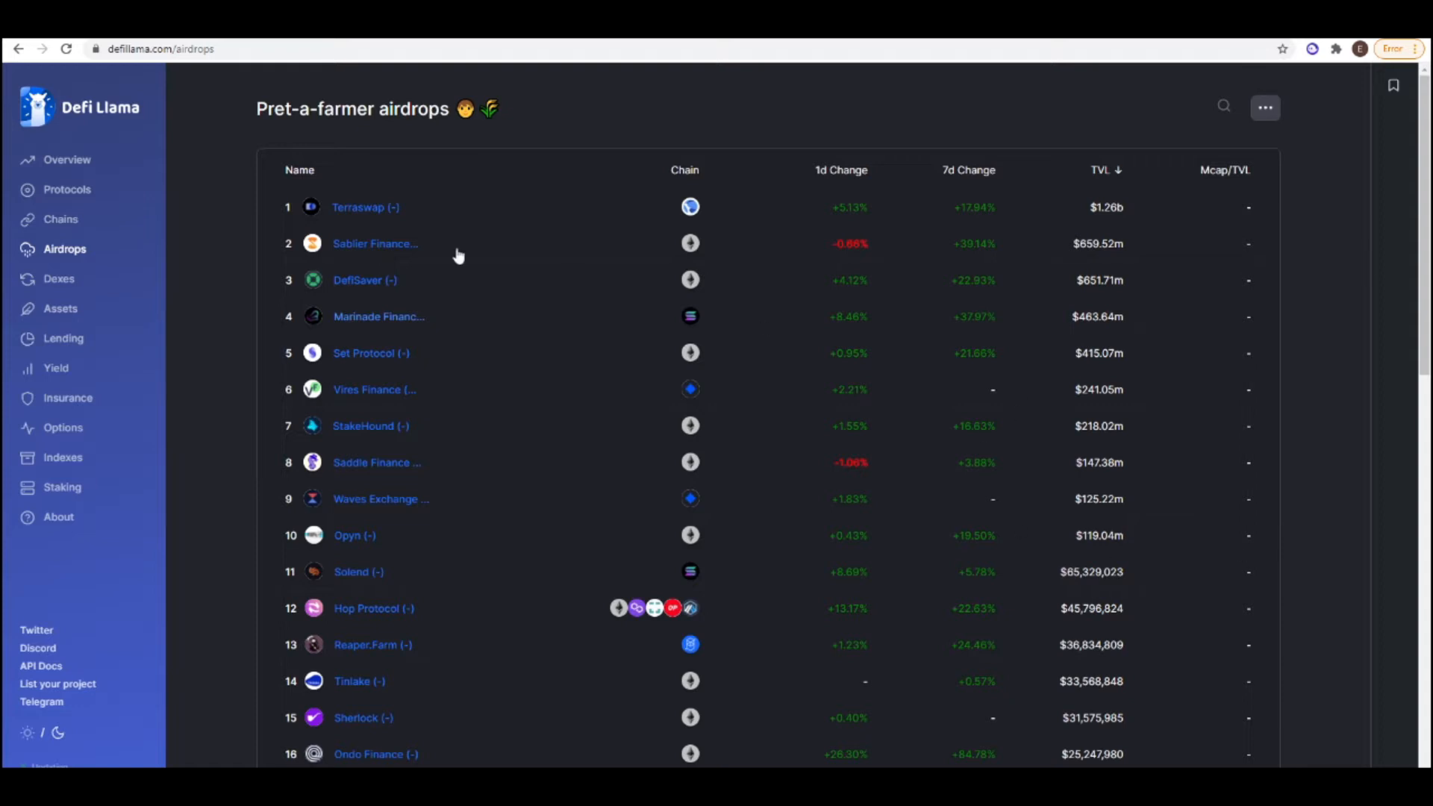
{"action": "mouse_move", "coordinate": [241, 233]}
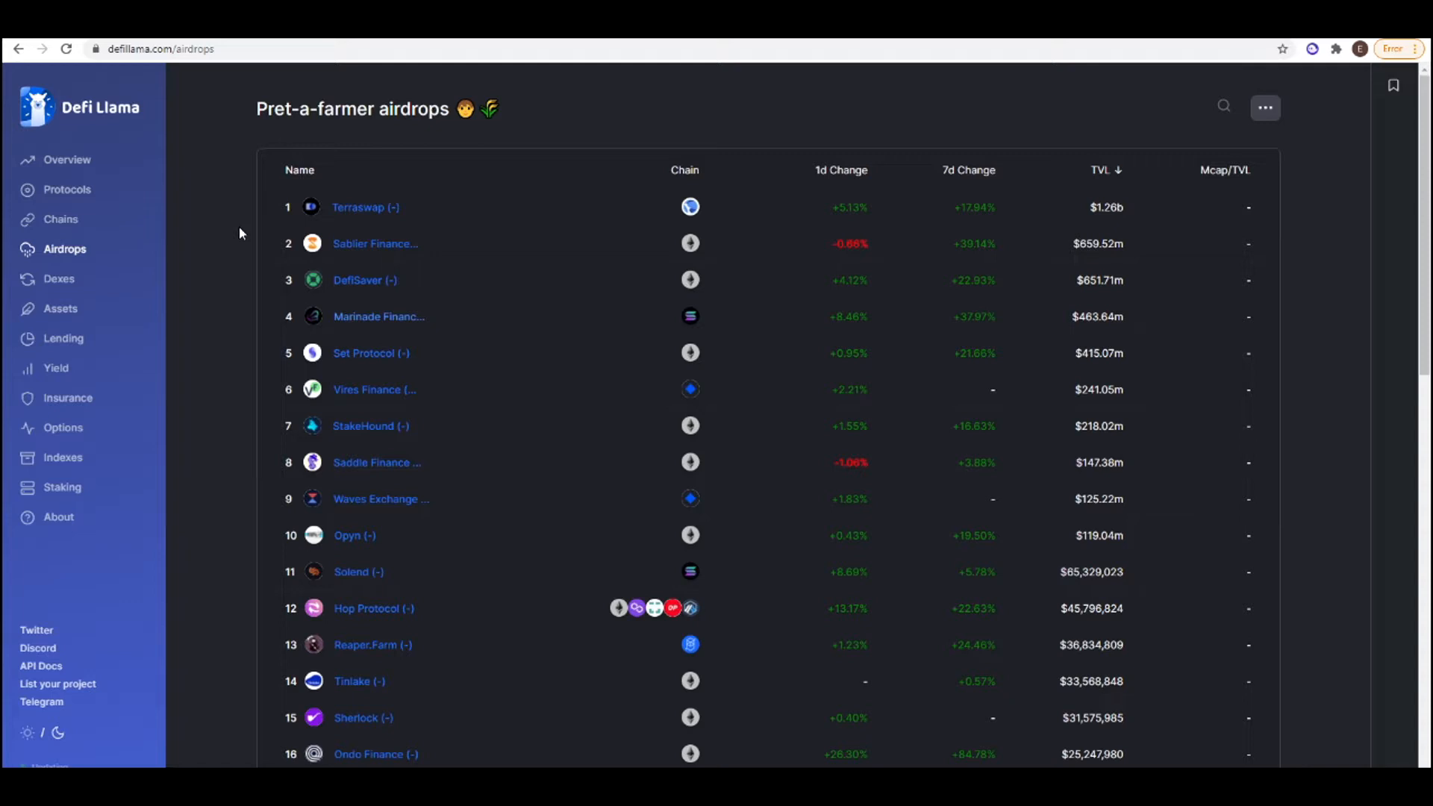
{"action": "mouse_move", "coordinate": [355, 180]}
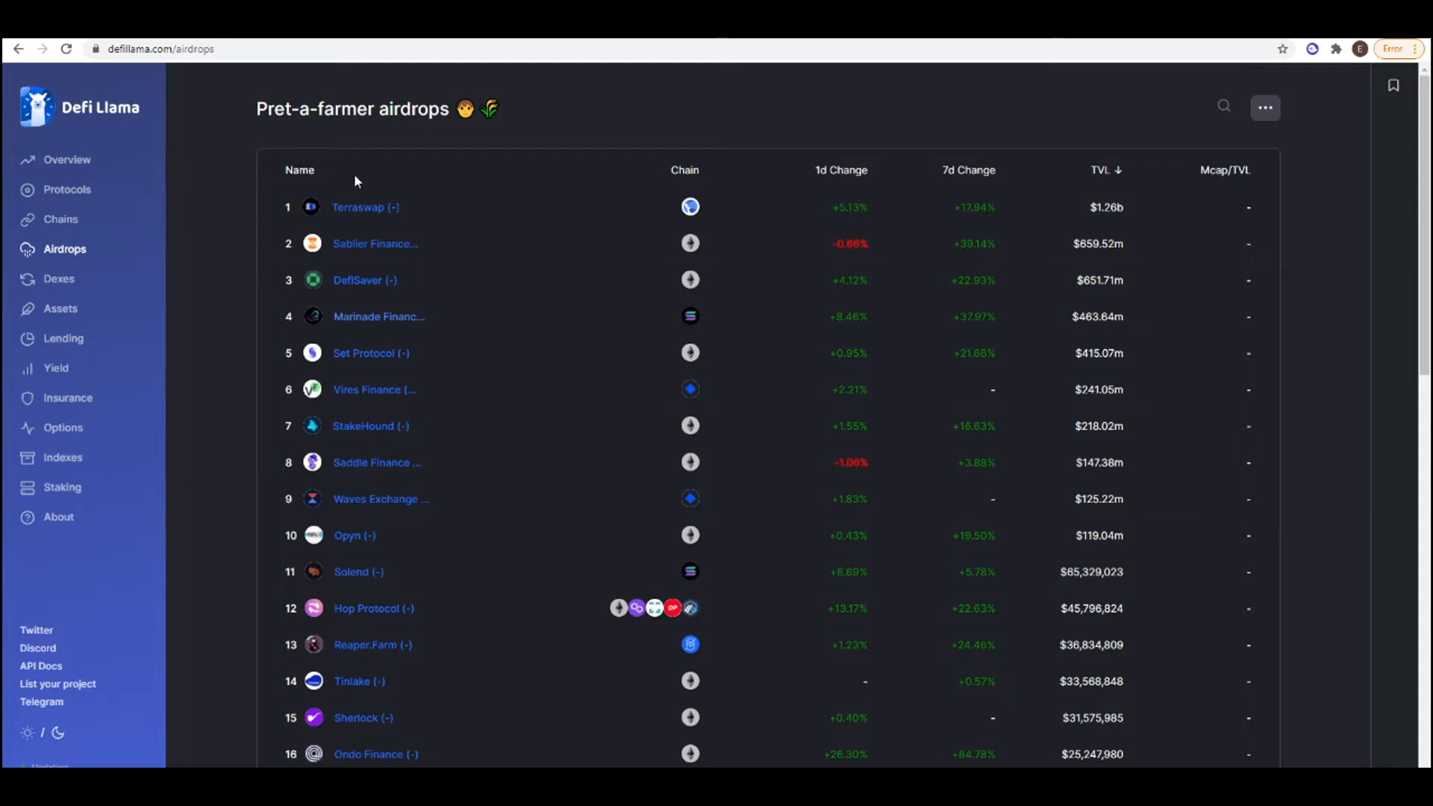
{"action": "mouse_move", "coordinate": [609, 159]}
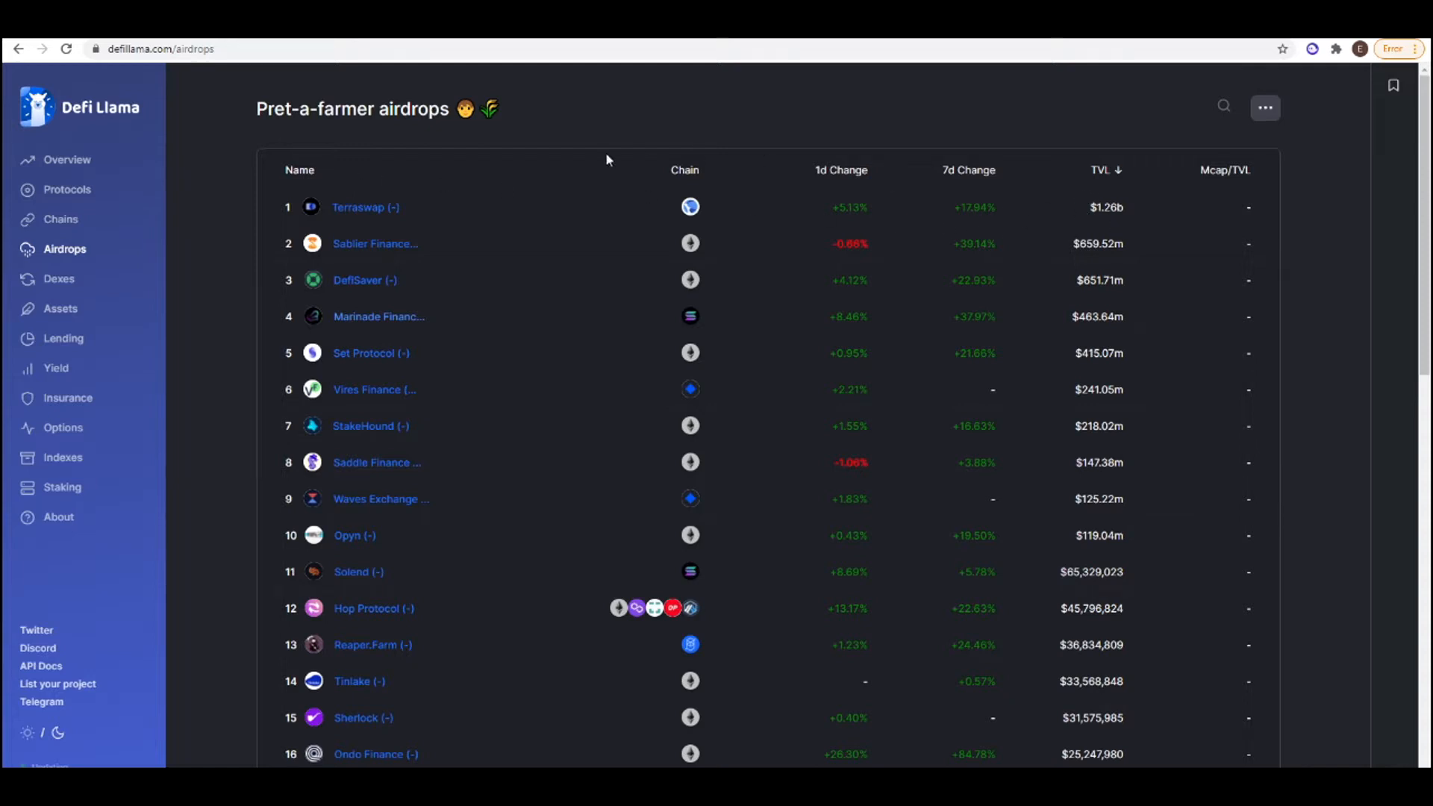
{"action": "mouse_move", "coordinate": [421, 191]}
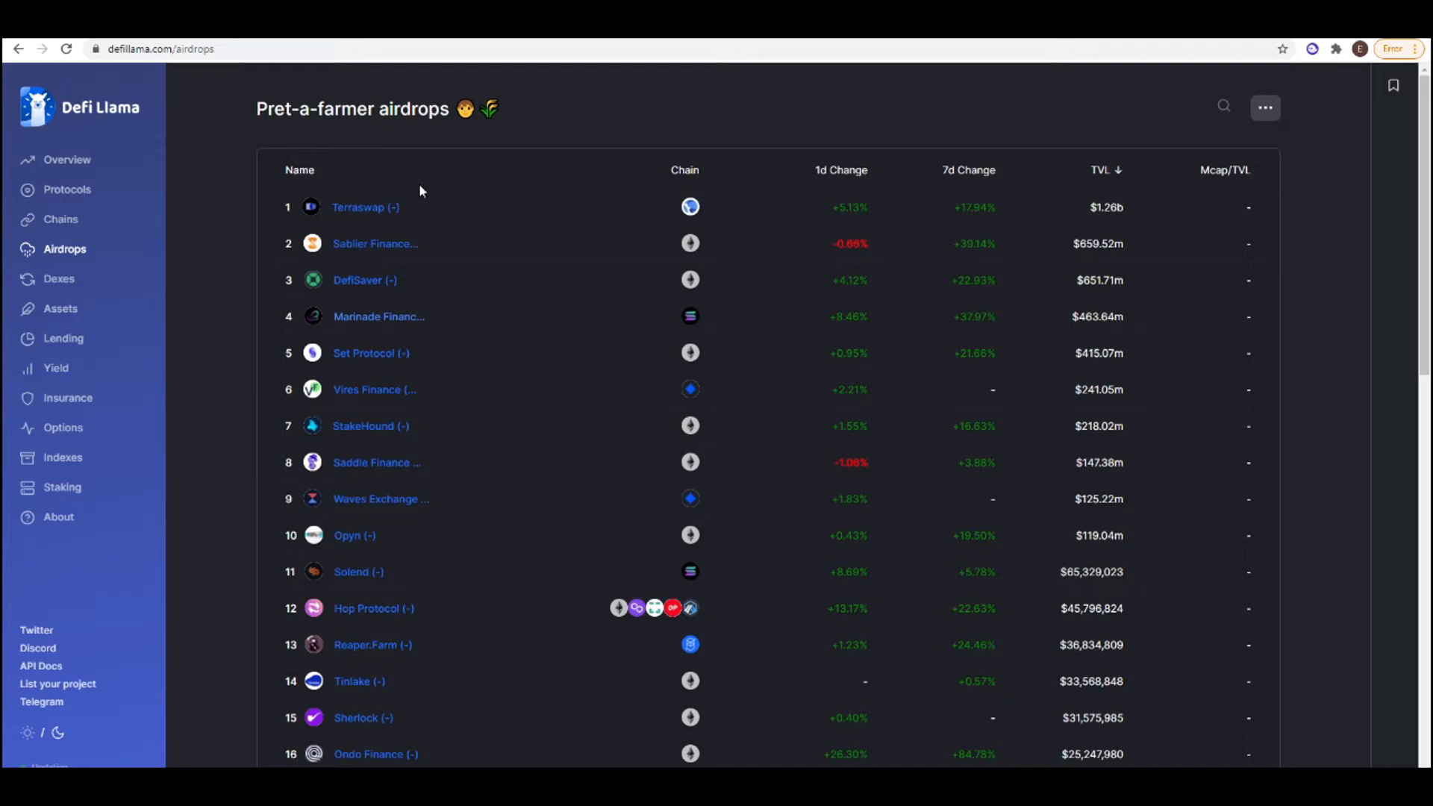
{"action": "mouse_move", "coordinate": [376, 243]}
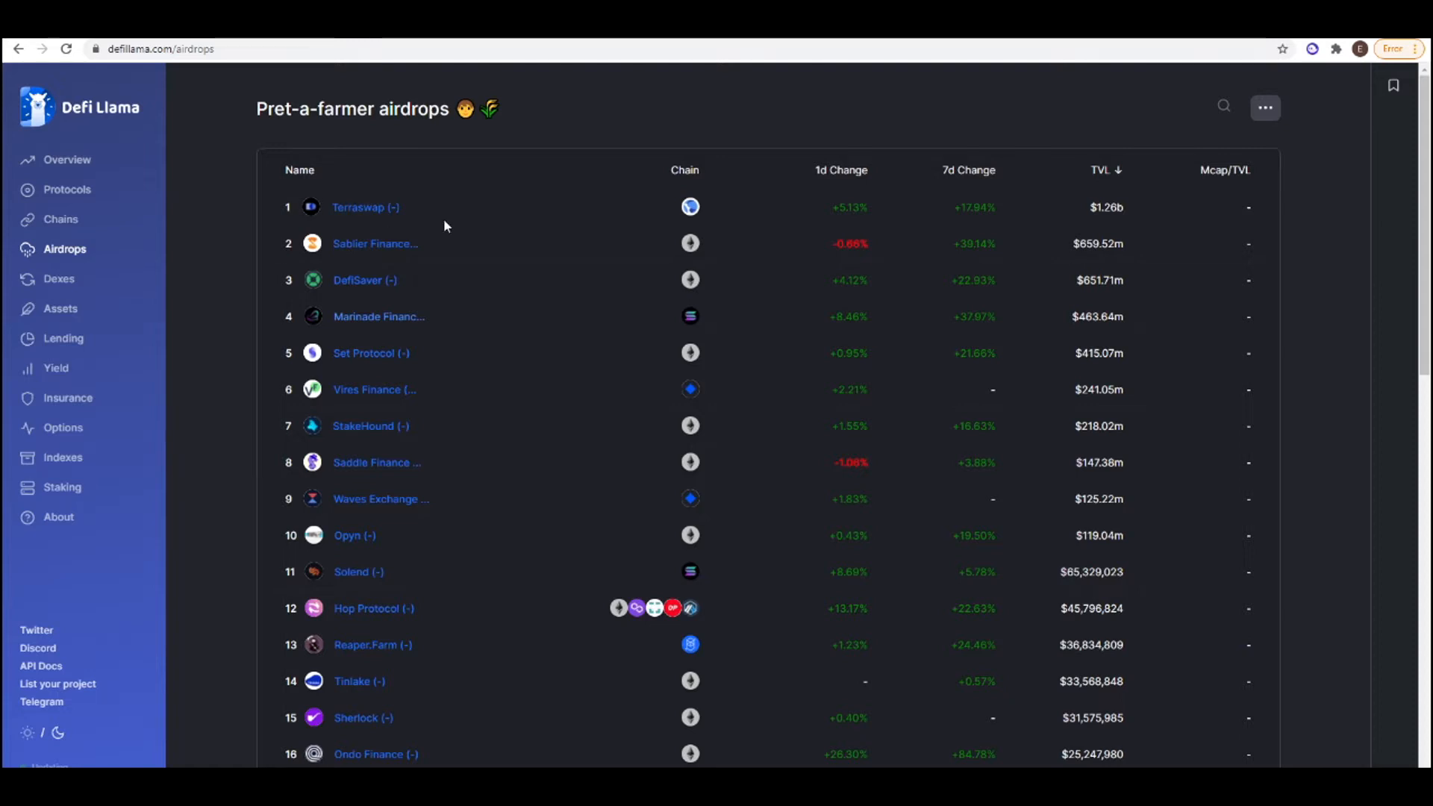
Step: Scroll through top airdrop tweets about Solana, WinkyVerse and Wormhole token airdrops
{"action": "scroll", "scroll_direction": "down", "scroll_amount": 3}
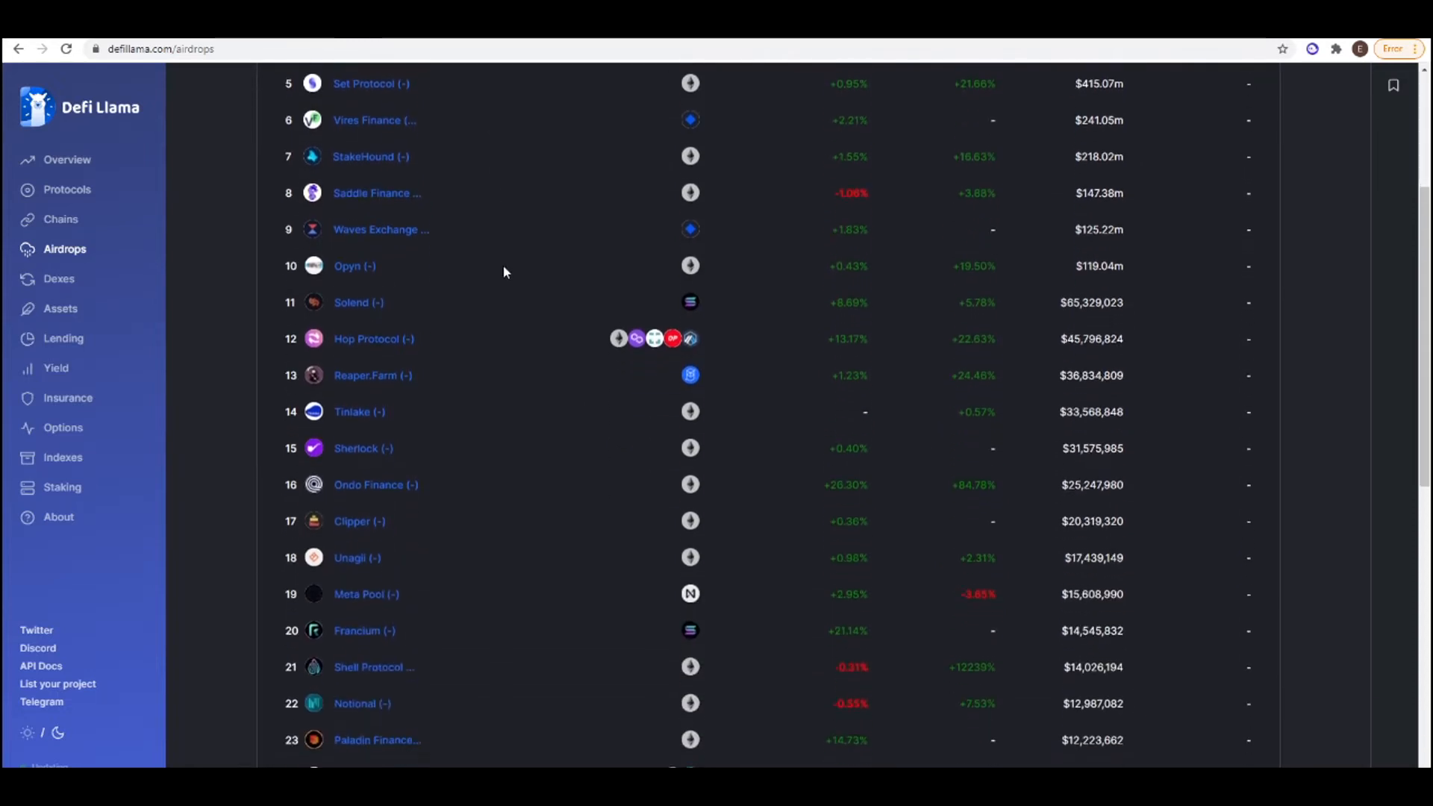
{"action": "scroll", "scroll_direction": "down", "scroll_amount": 3}
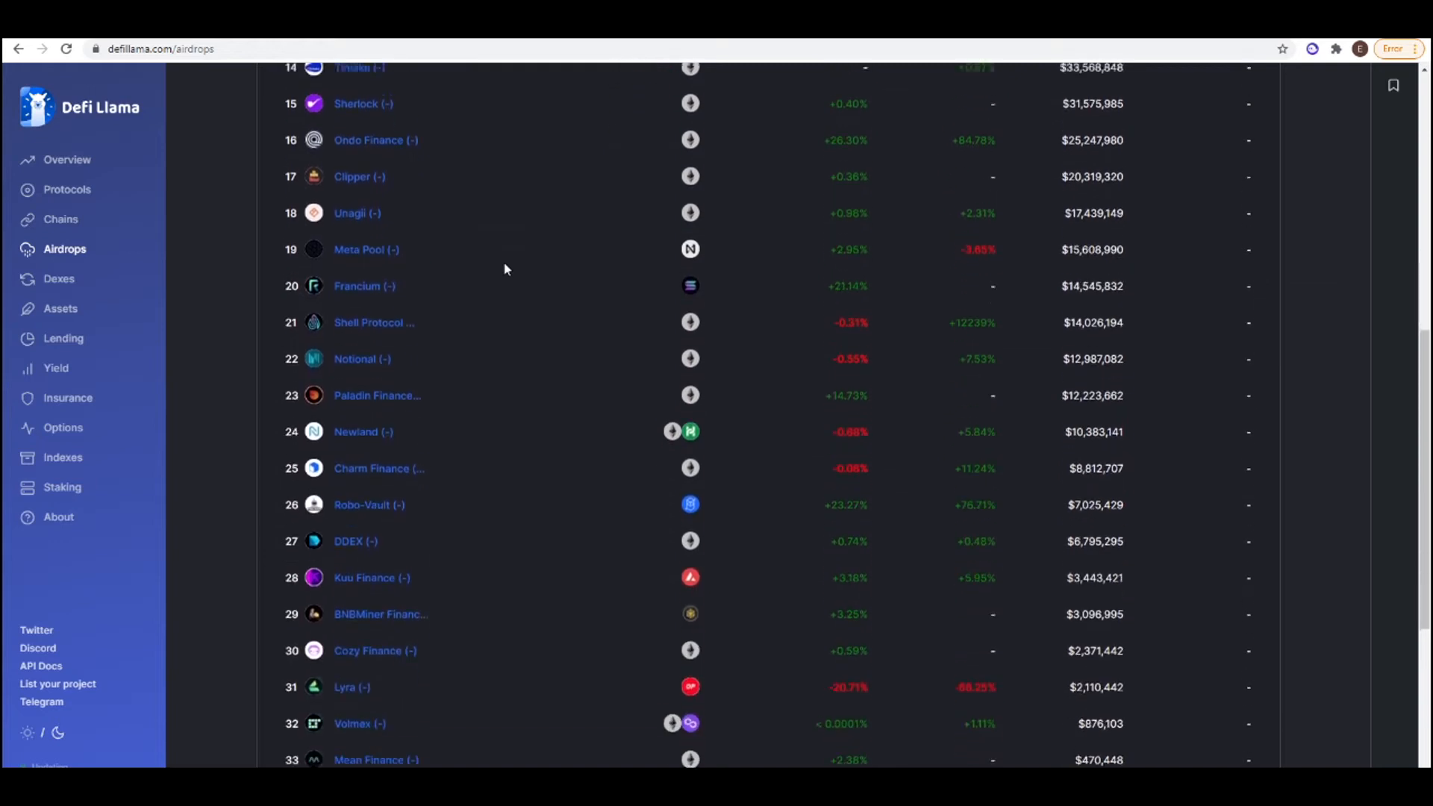
{"action": "scroll", "scroll_direction": "down", "scroll_amount": 3}
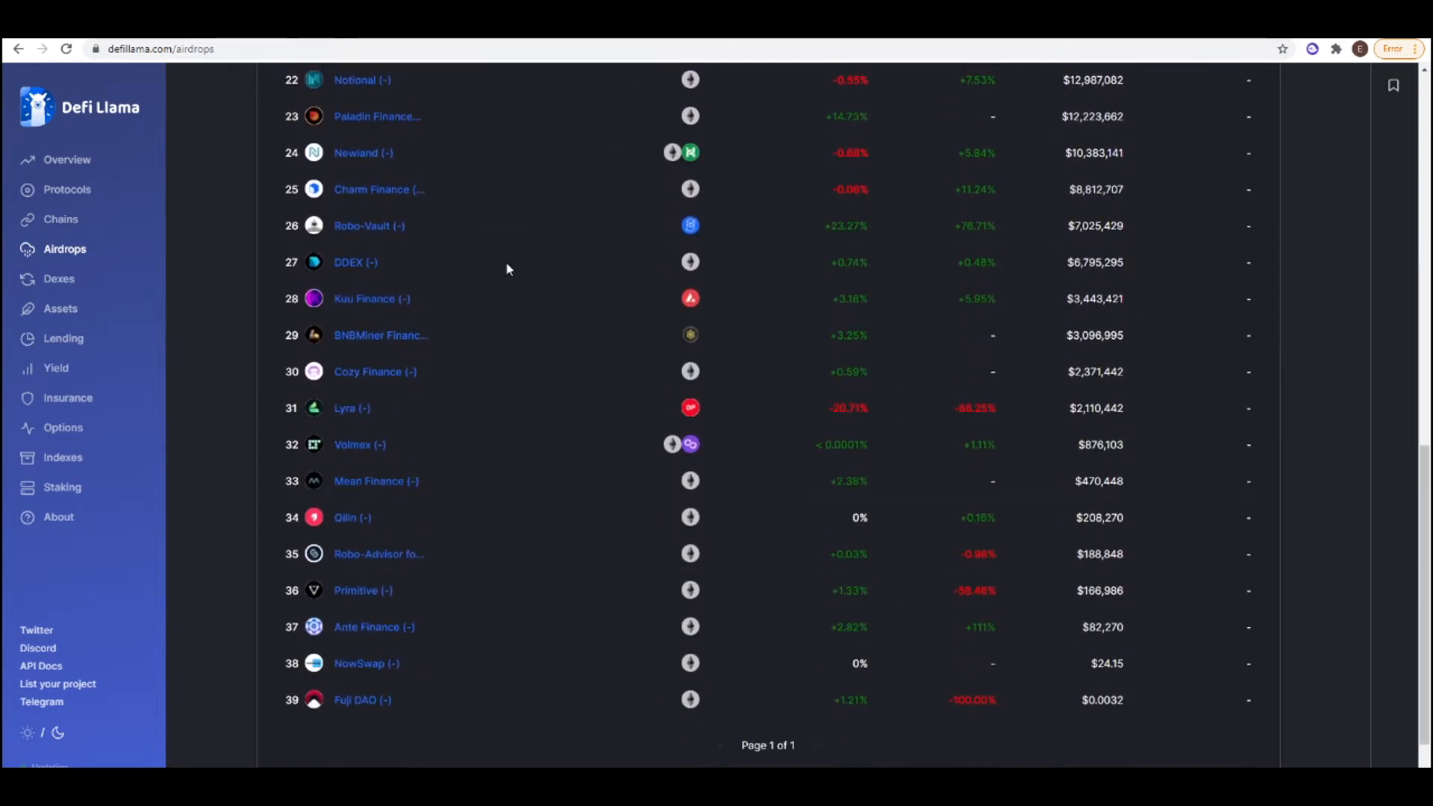
{"action": "scroll", "scroll_direction": "up", "scroll_amount": 3}
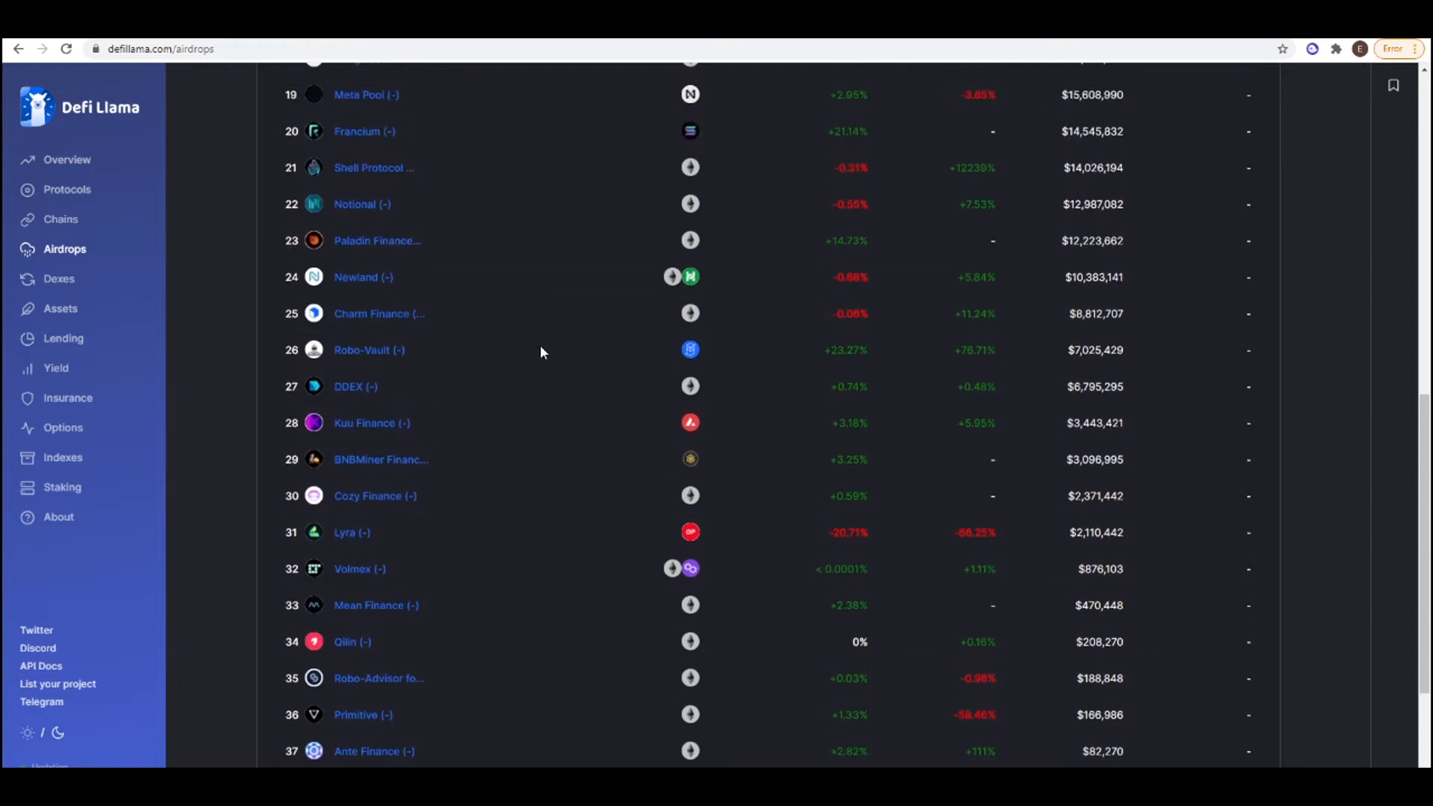
{"action": "scroll", "scroll_direction": "up", "scroll_amount": 3}
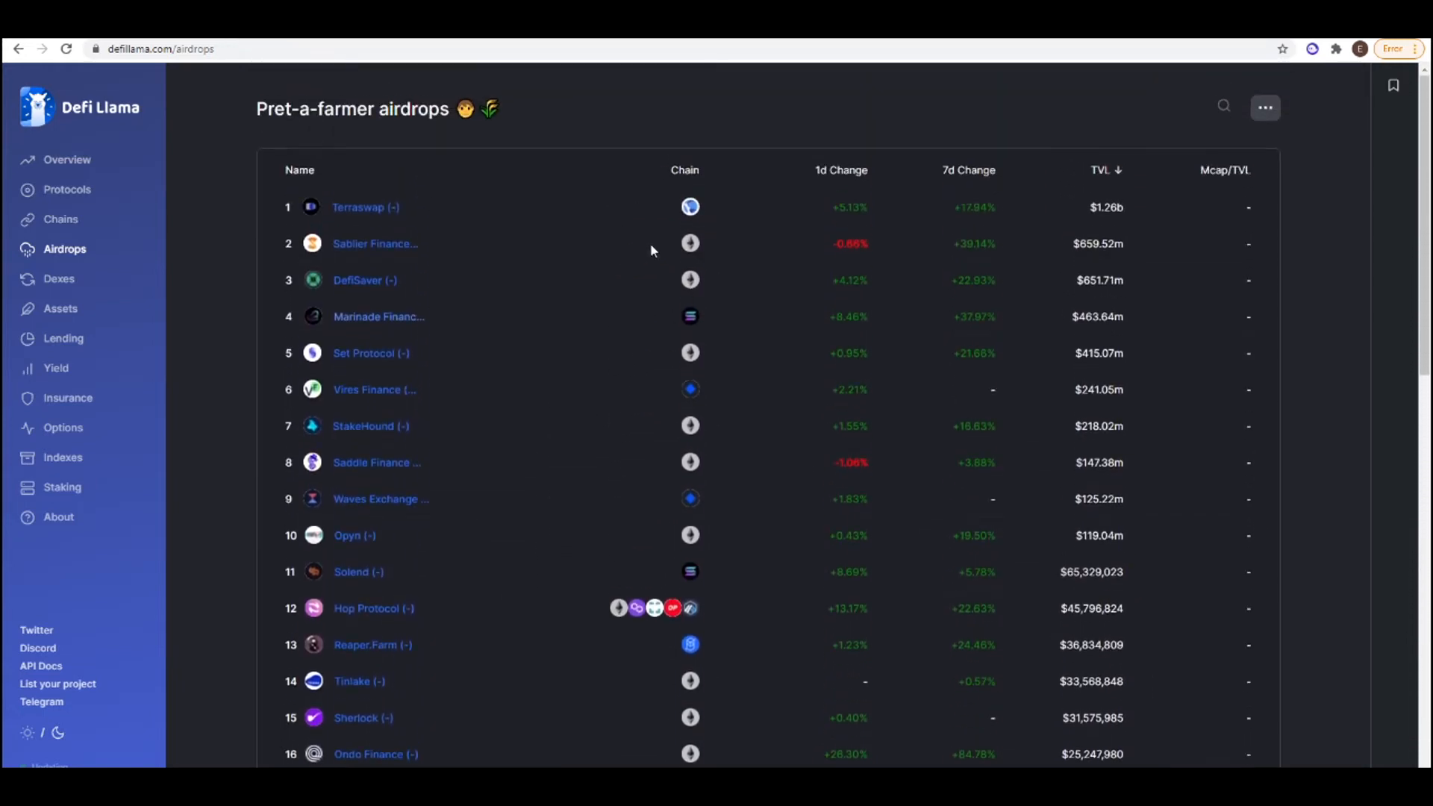
{"action": "mouse_move", "coordinate": [382, 339]}
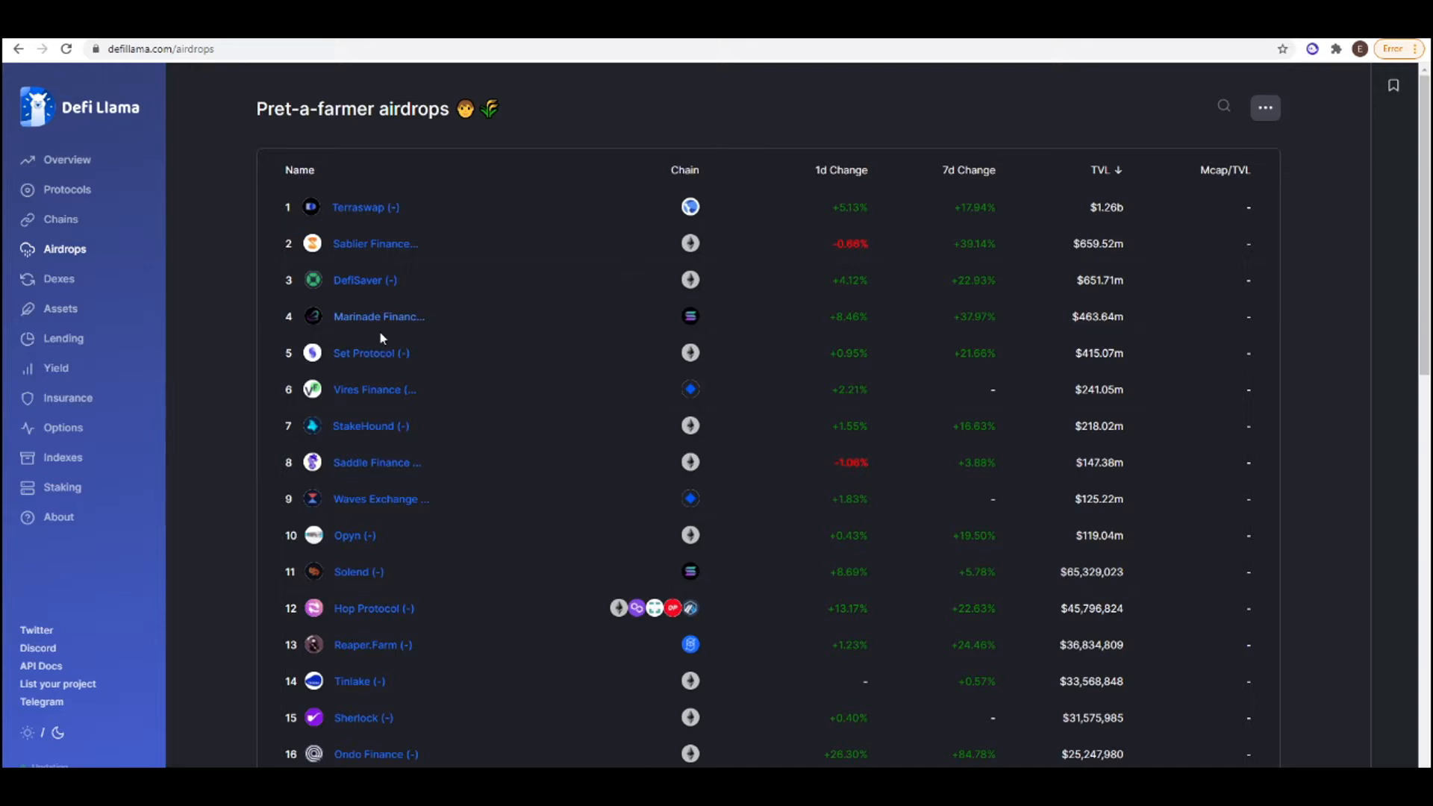
{"action": "mouse_move", "coordinate": [536, 323]}
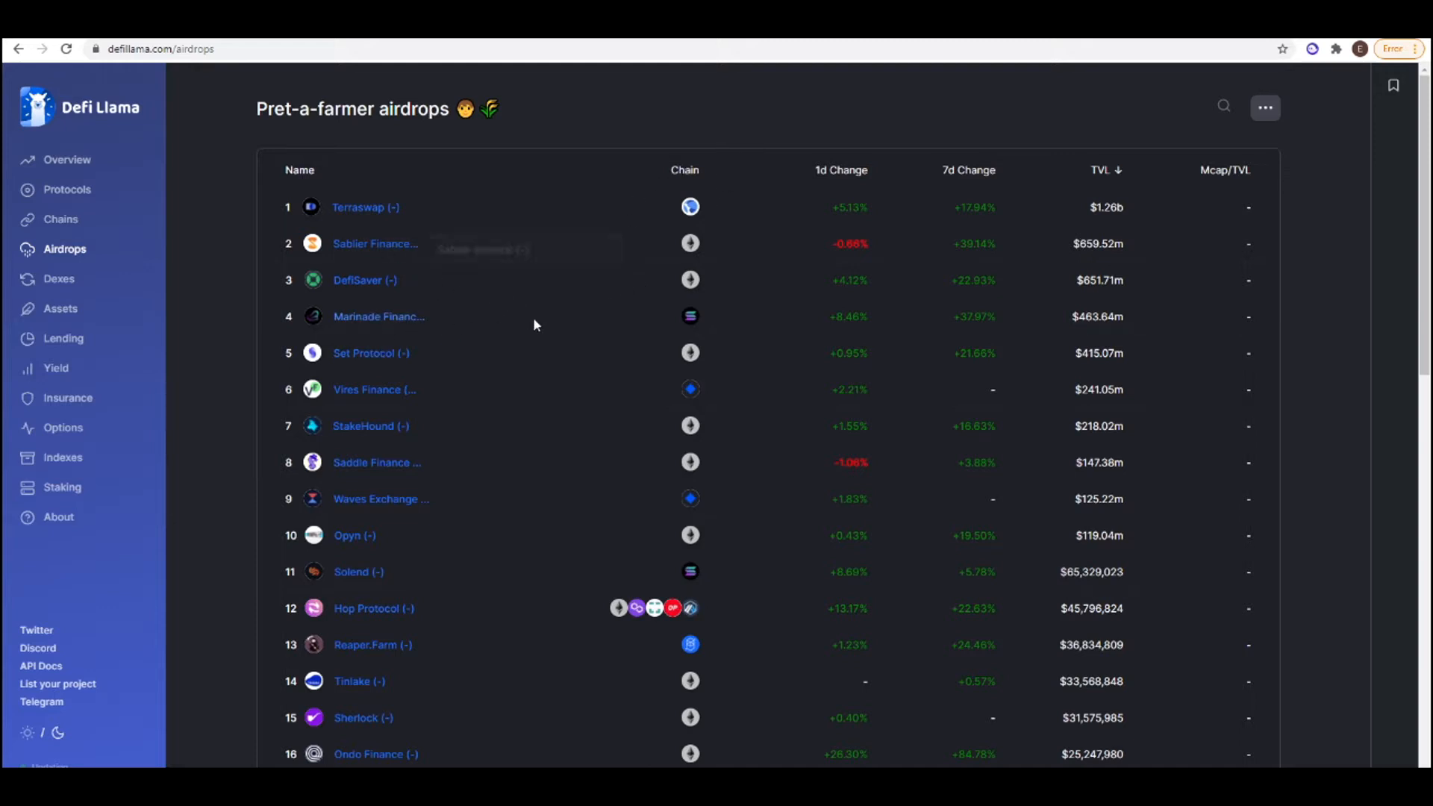
{"action": "mouse_move", "coordinate": [553, 344]}
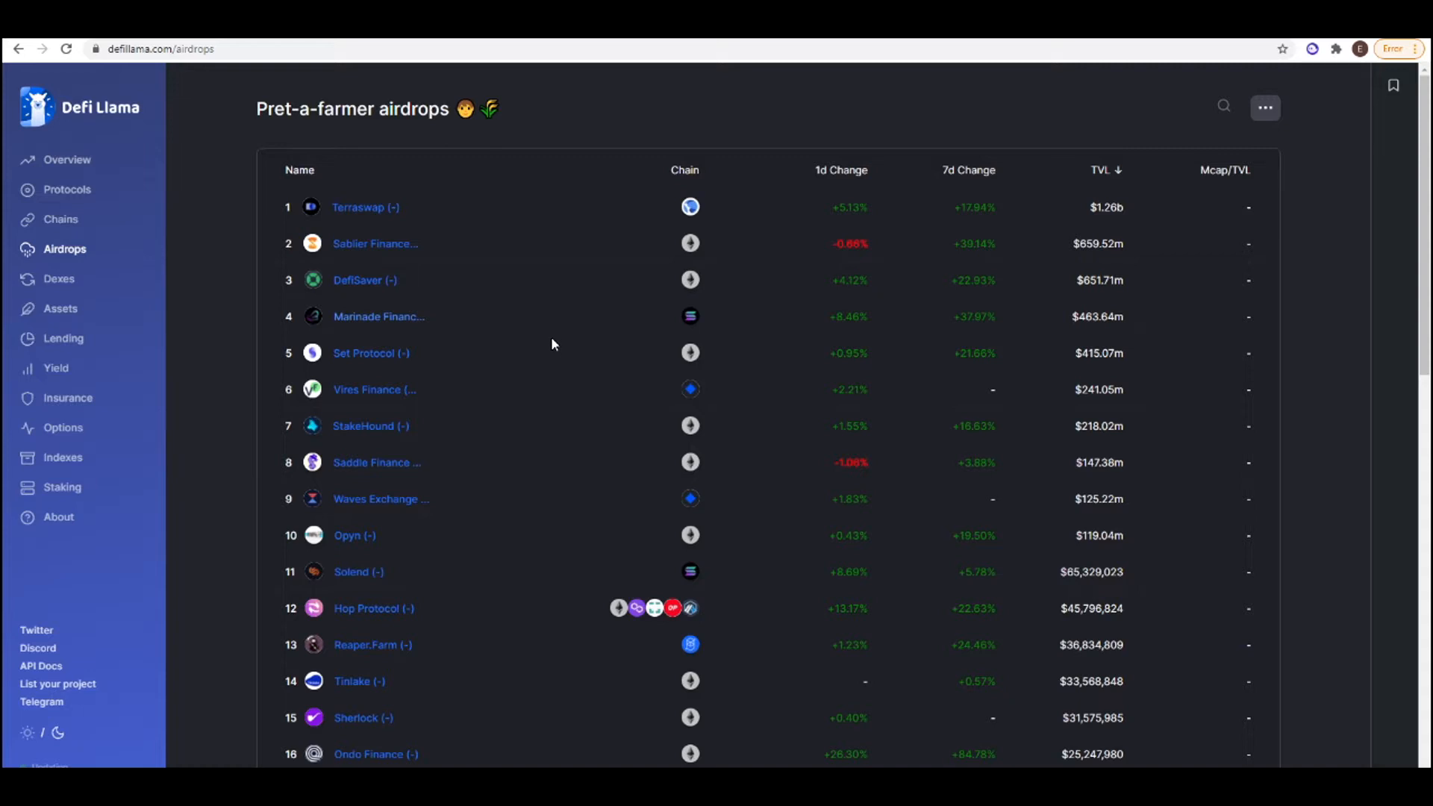
{"action": "mouse_move", "coordinate": [552, 357]}
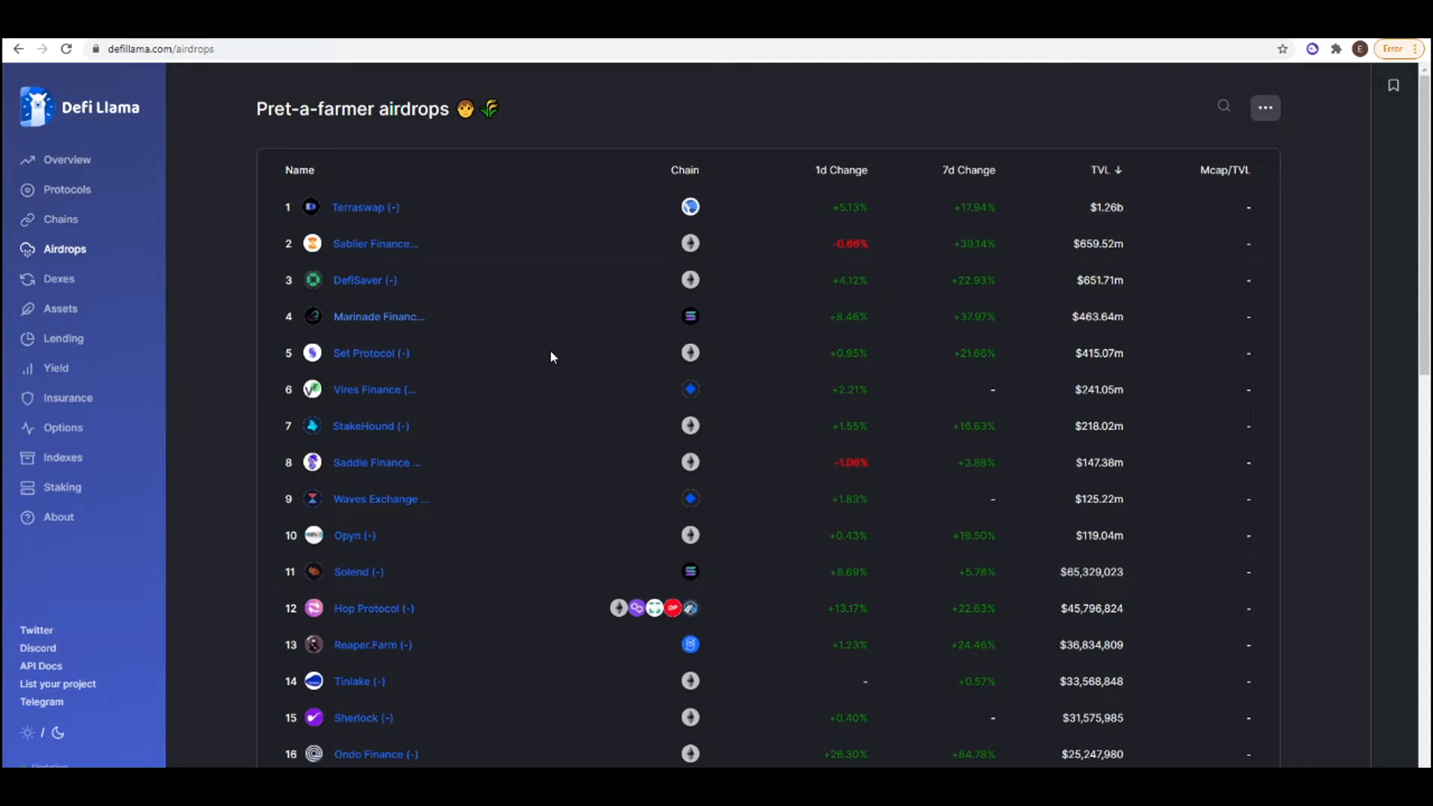
{"action": "mouse_move", "coordinate": [394, 350]}
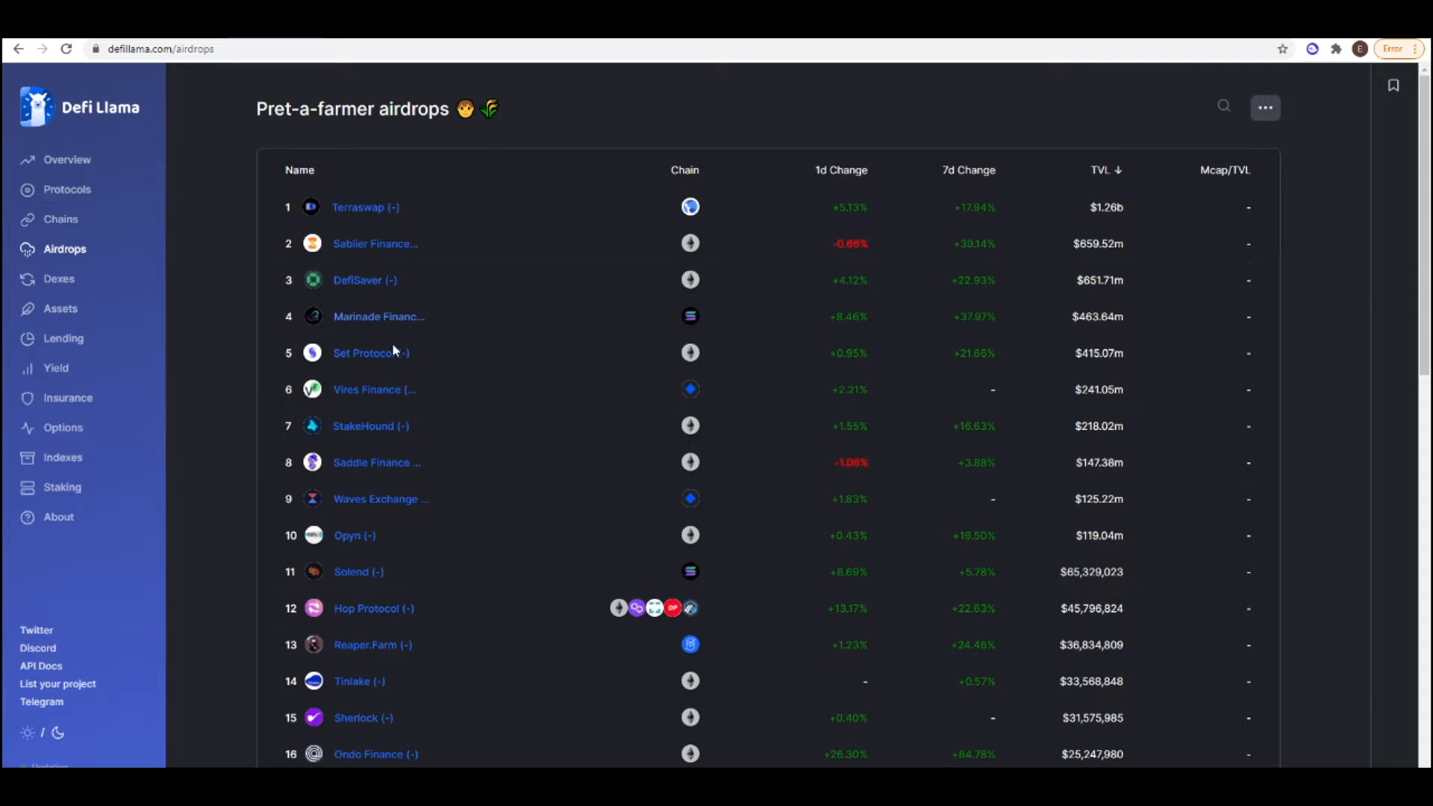
{"action": "mouse_move", "coordinate": [405, 250]}
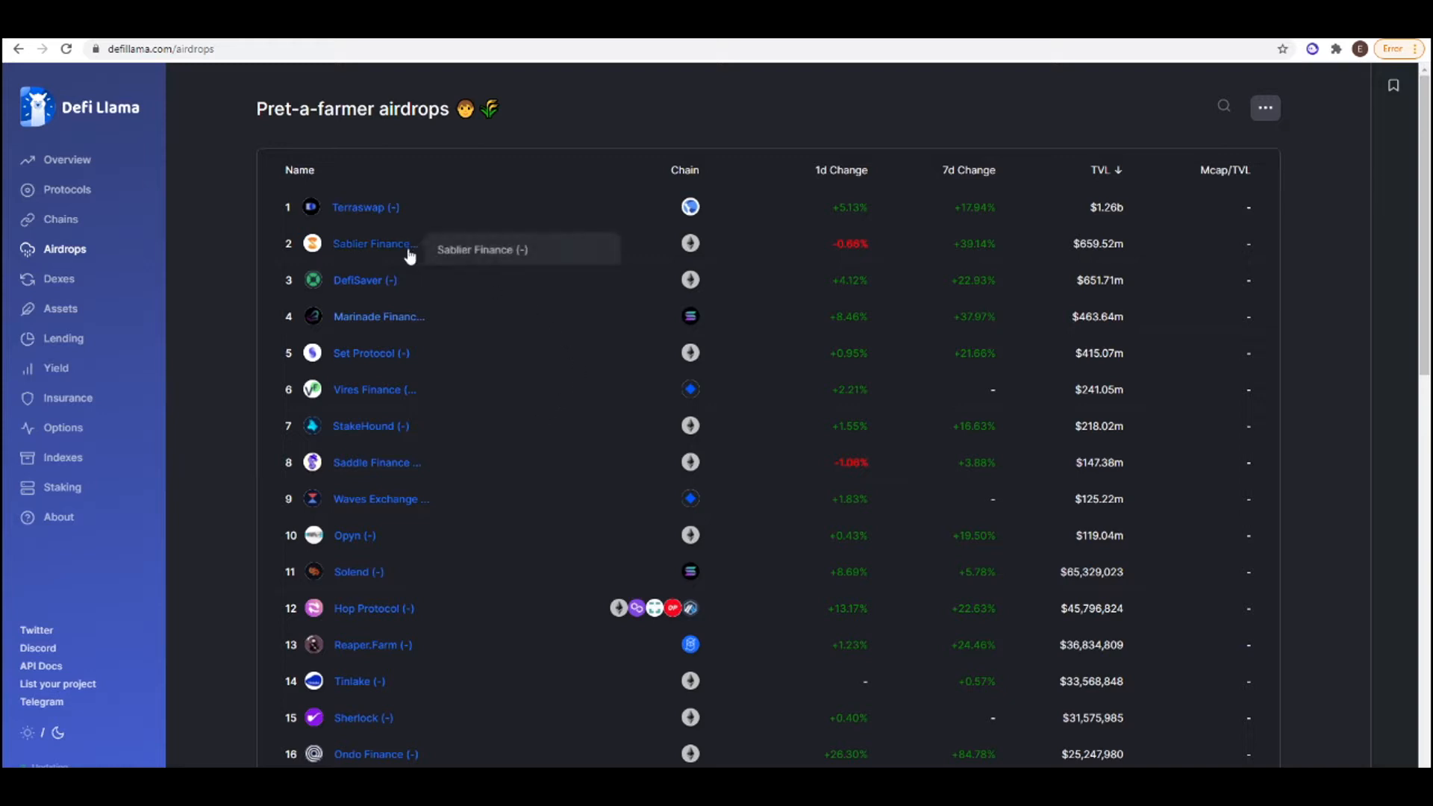
{"action": "scroll", "scroll_direction": "down", "scroll_amount": 3}
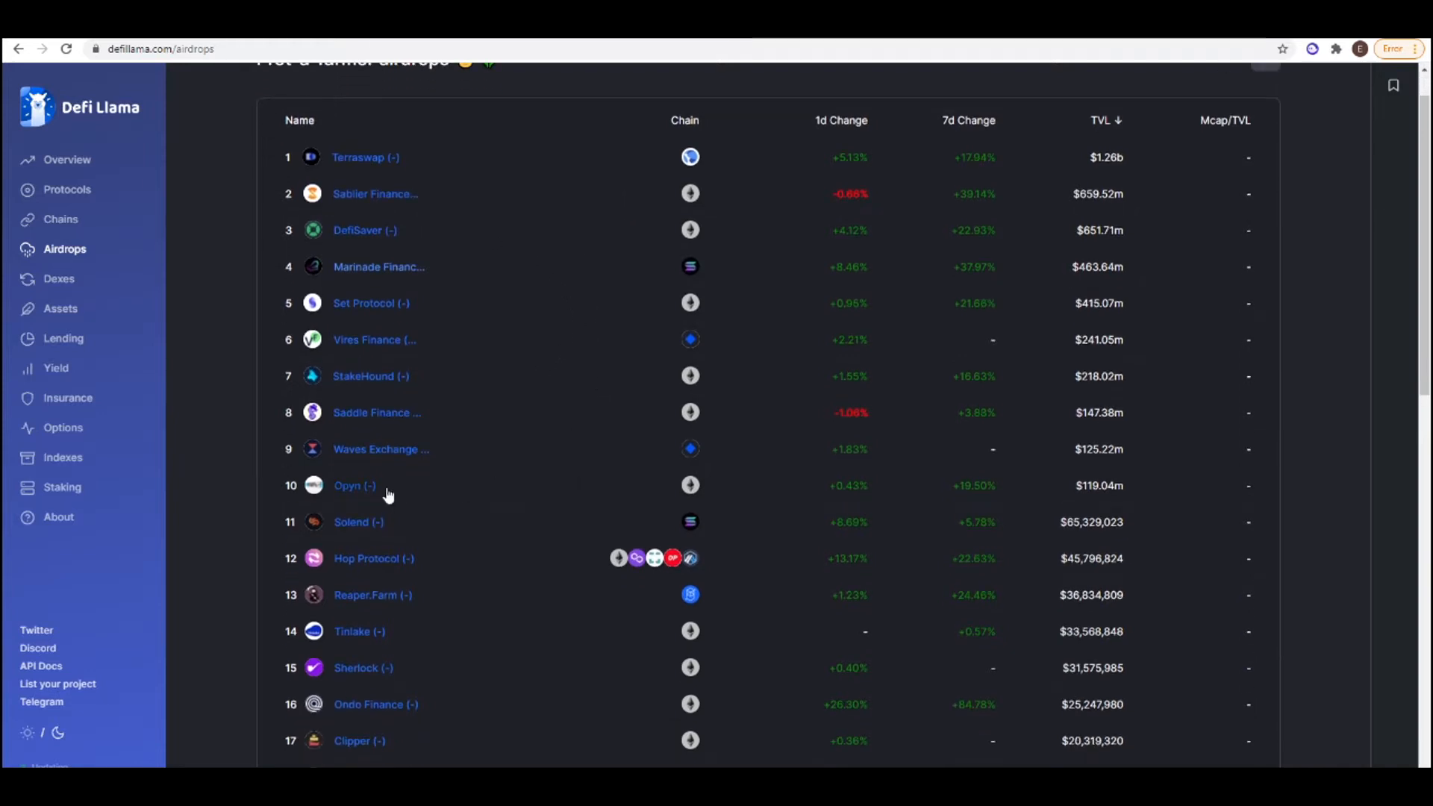
{"action": "mouse_move", "coordinate": [548, 503]}
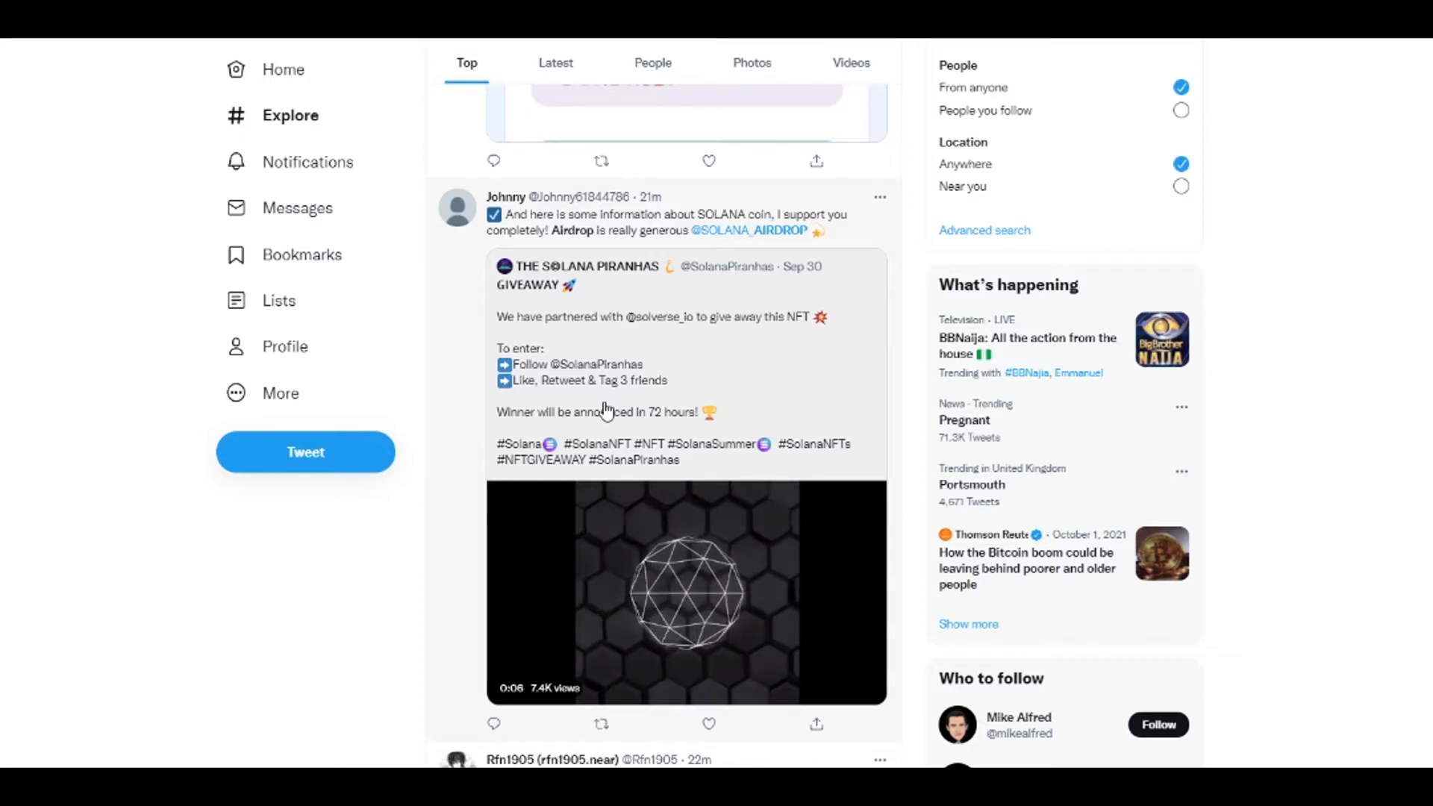
{"action": "scroll", "scroll_direction": "down", "scroll_amount": 3}
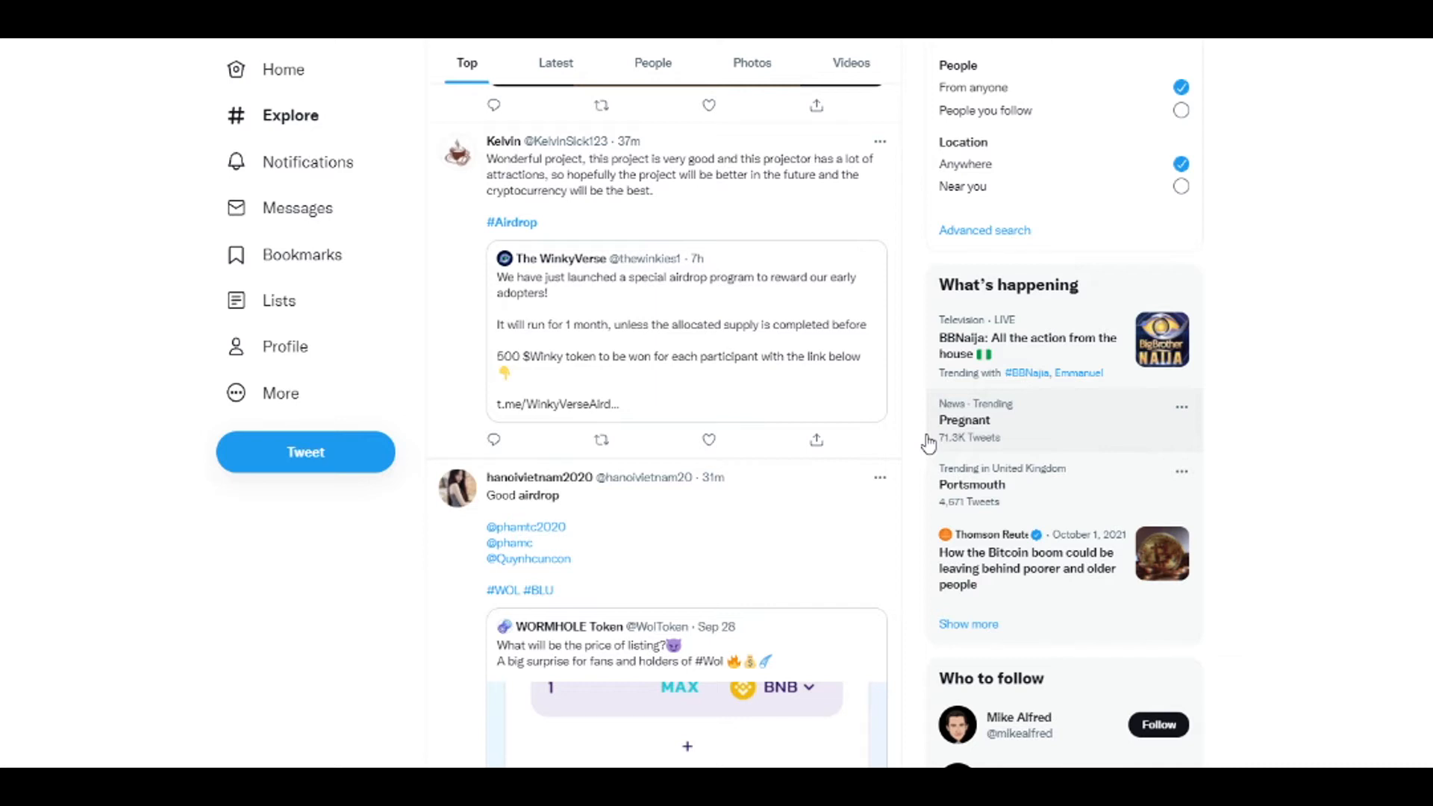
{"action": "scroll", "scroll_direction": "down", "scroll_amount": 3}
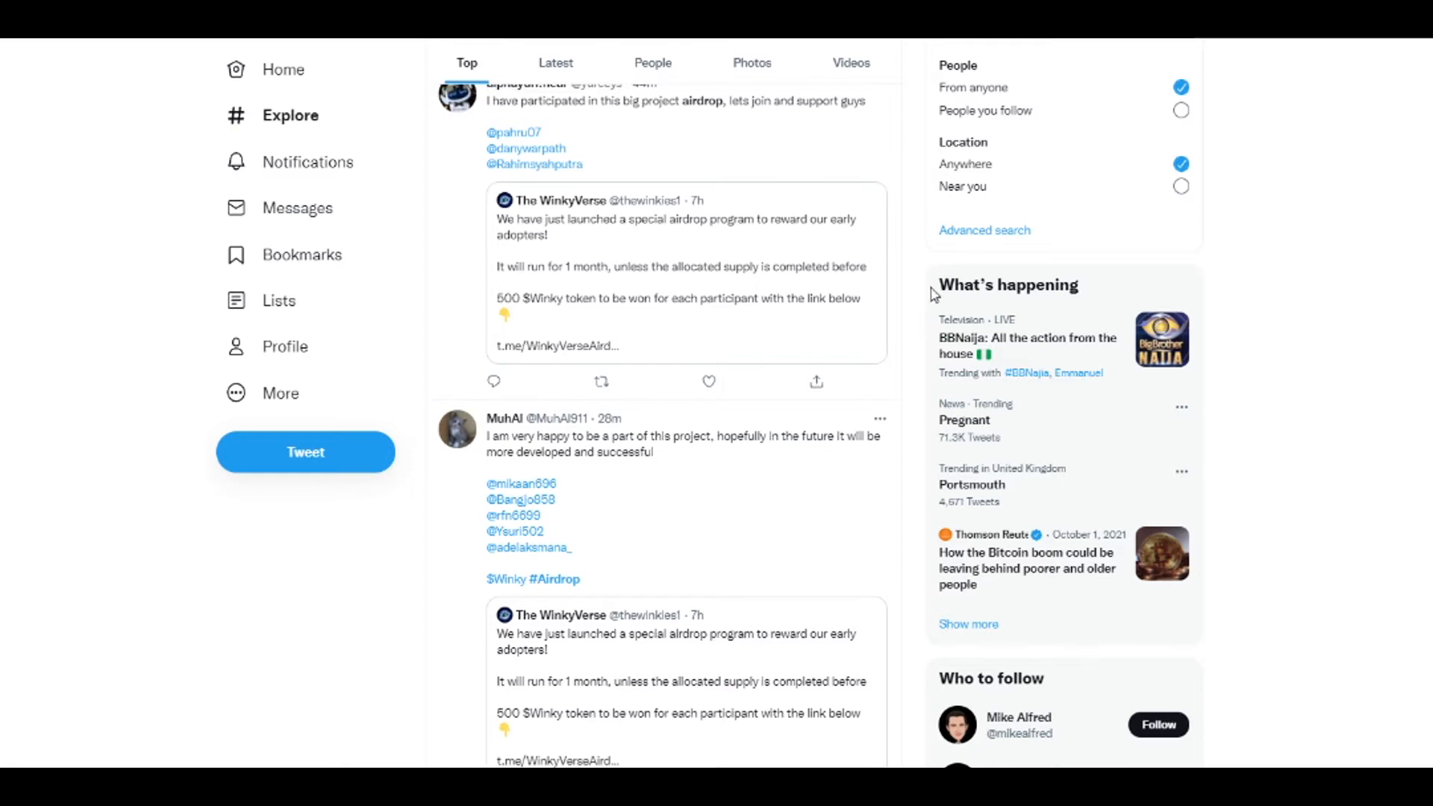
{"action": "scroll", "scroll_direction": "down", "scroll_amount": 3}
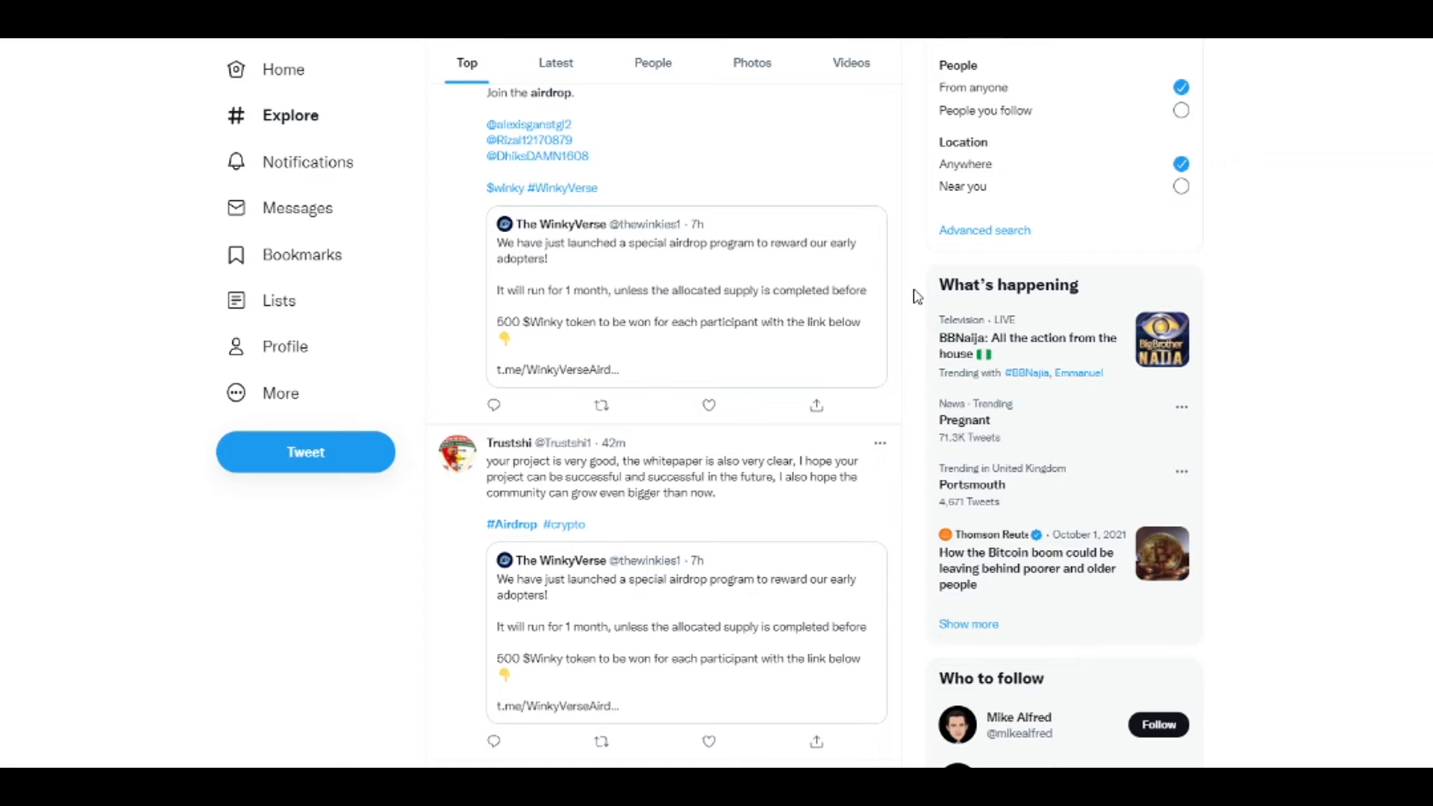
{"action": "scroll", "scroll_direction": "up", "scroll_amount": 3}
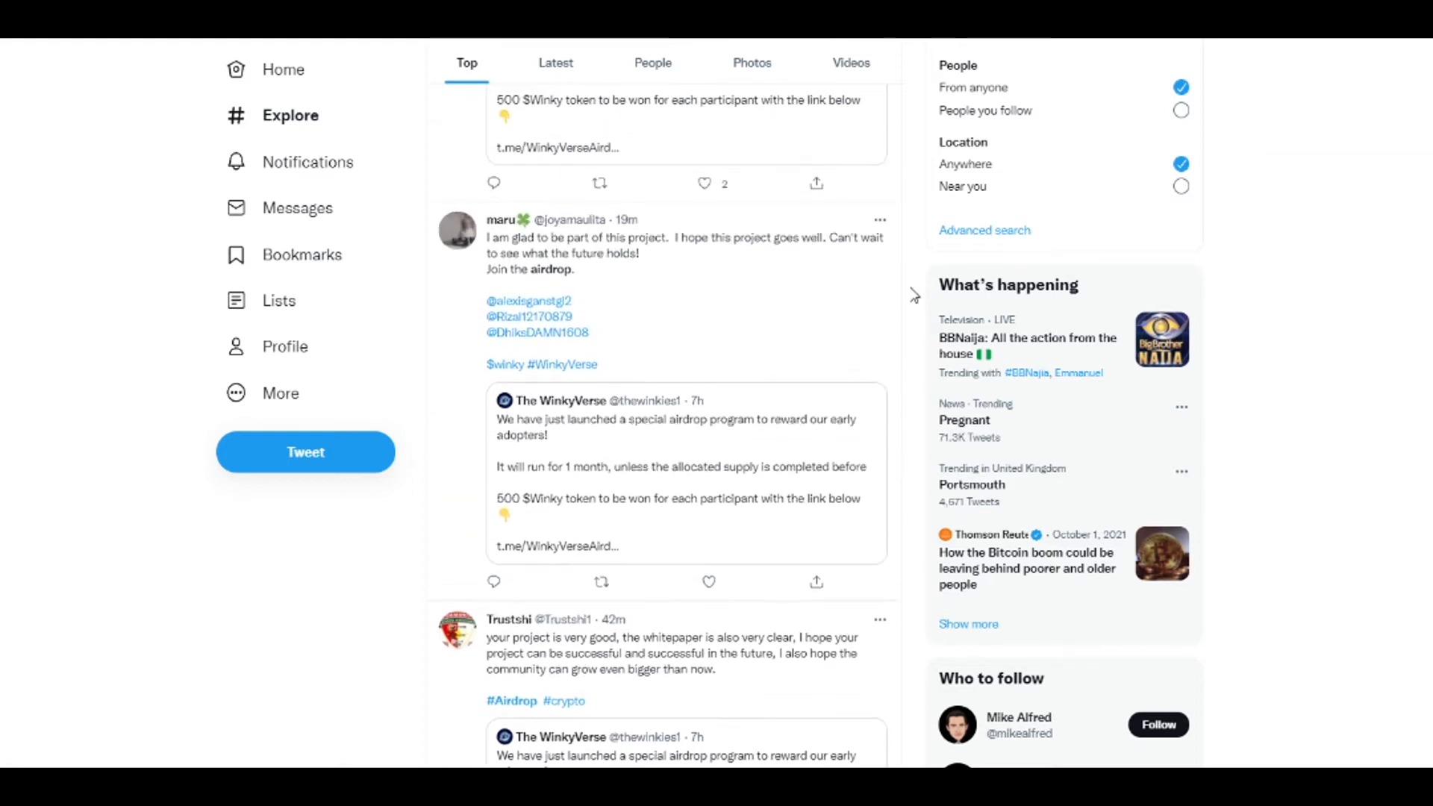
{"action": "scroll", "scroll_direction": "up", "scroll_amount": 3}
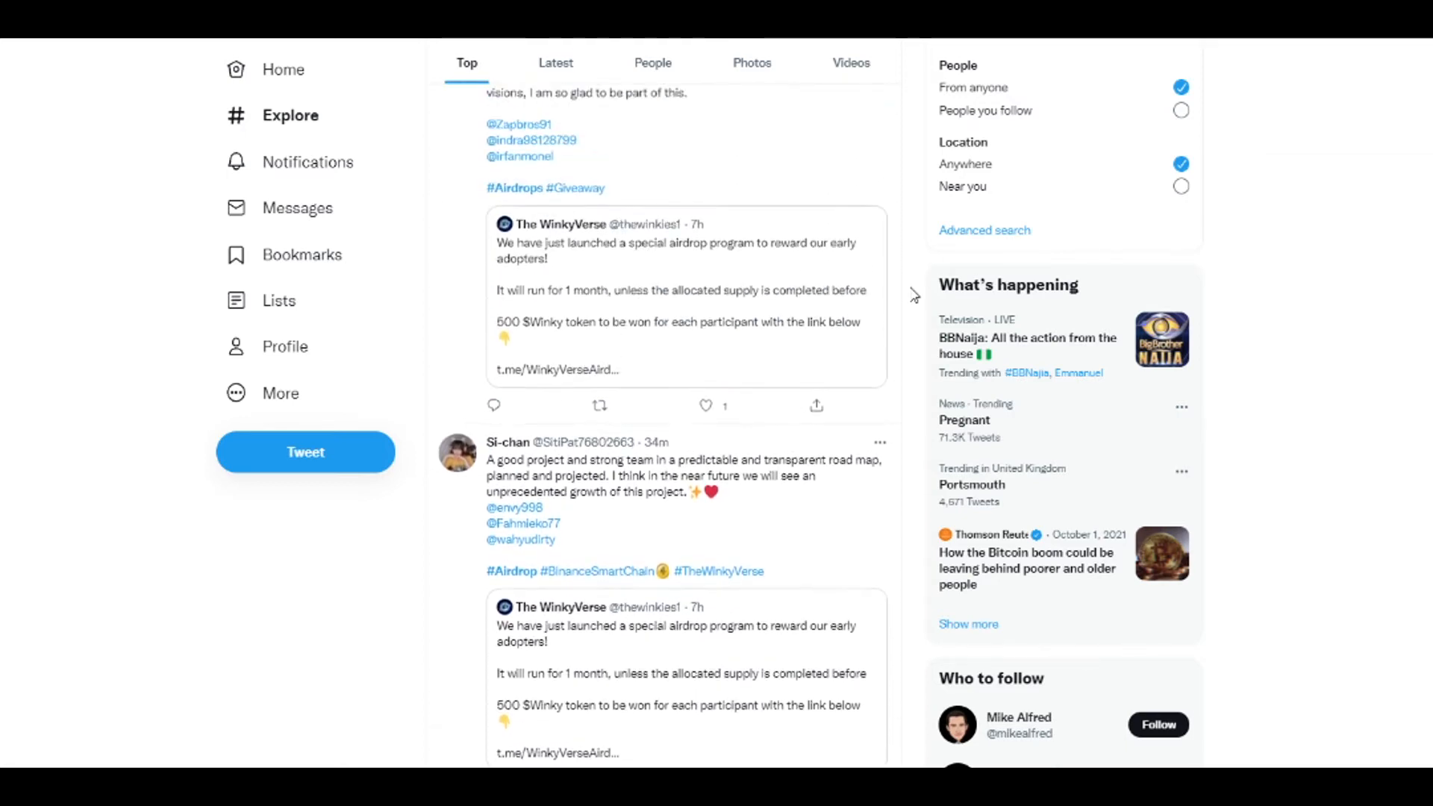
{"action": "scroll", "scroll_direction": "up", "scroll_amount": 3}
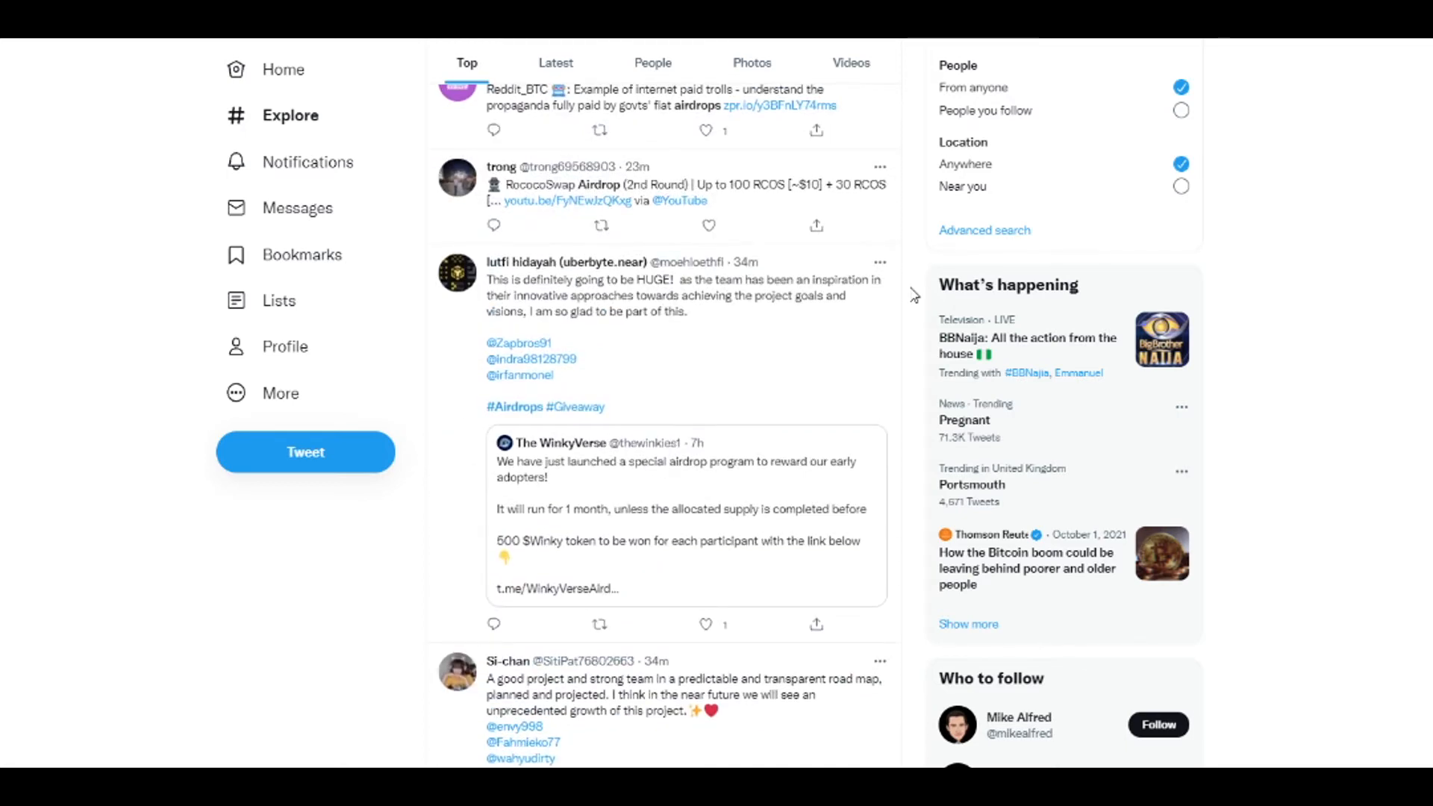
{"action": "mouse_move", "coordinate": [620, 384]}
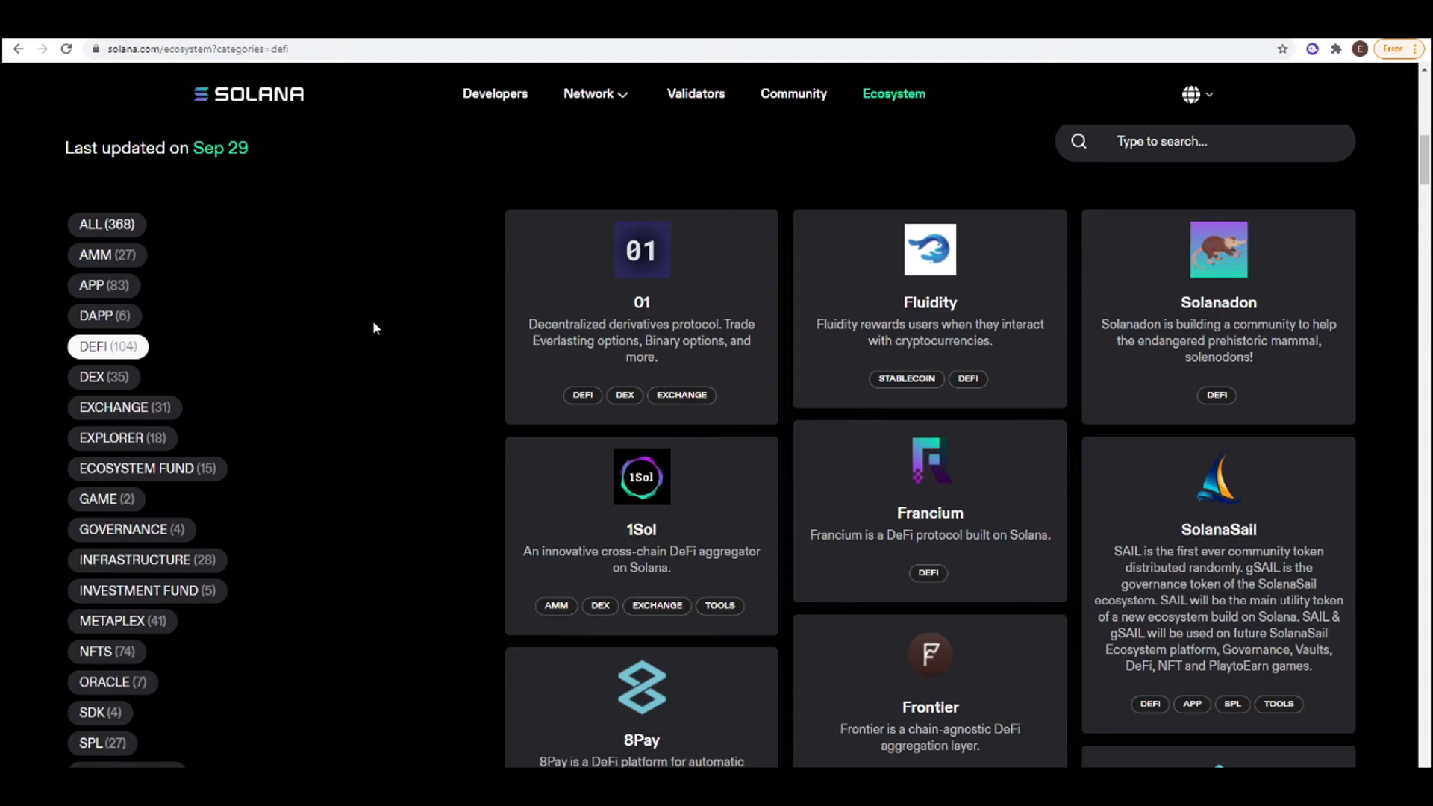
{"action": "mouse_move", "coordinate": [416, 268]}
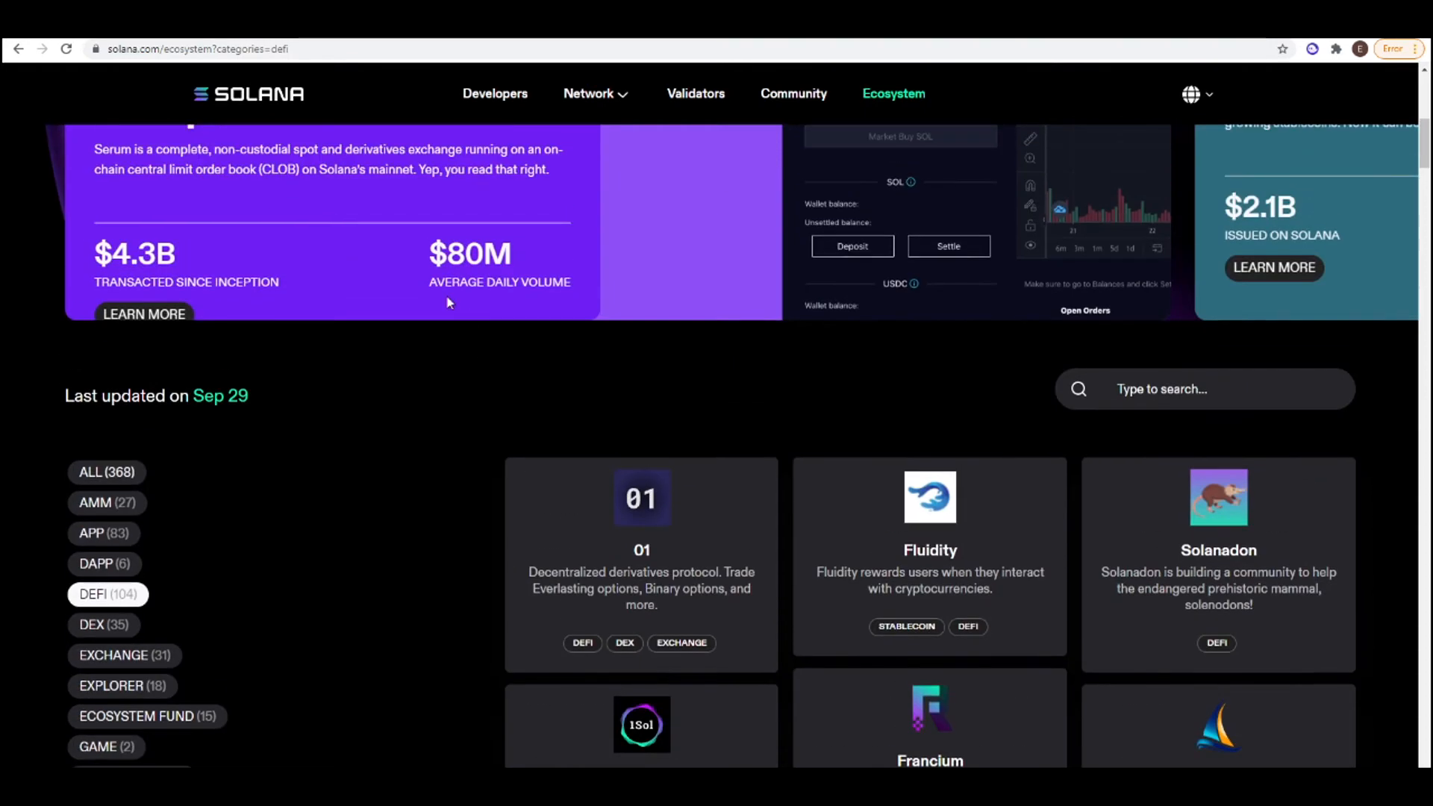
Step: Browse the DeFi project cards such as 01, Fluidity and 1Sol, then open Francium
{"action": "scroll", "scroll_direction": "down", "scroll_amount": 3}
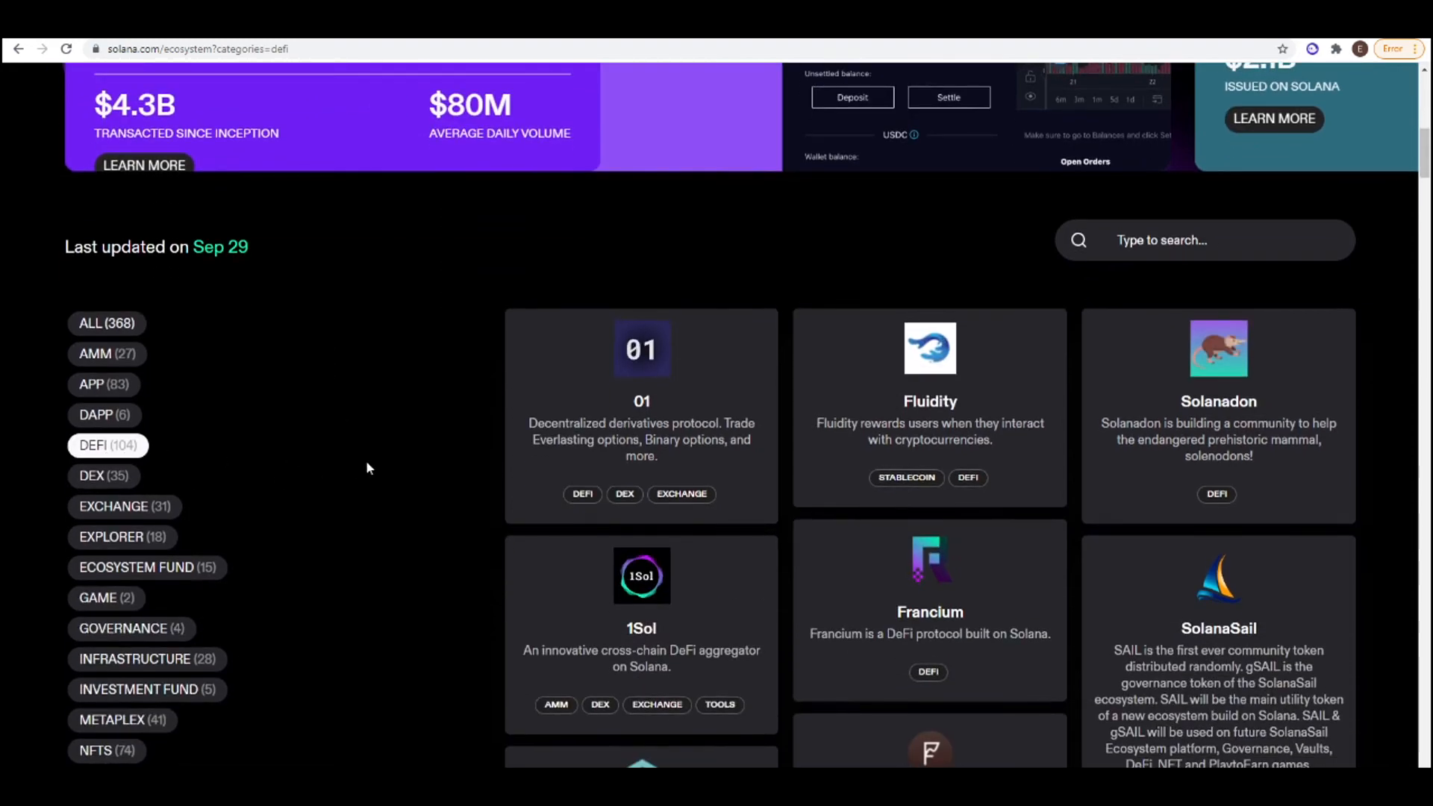
{"action": "scroll", "scroll_direction": "down", "scroll_amount": 3}
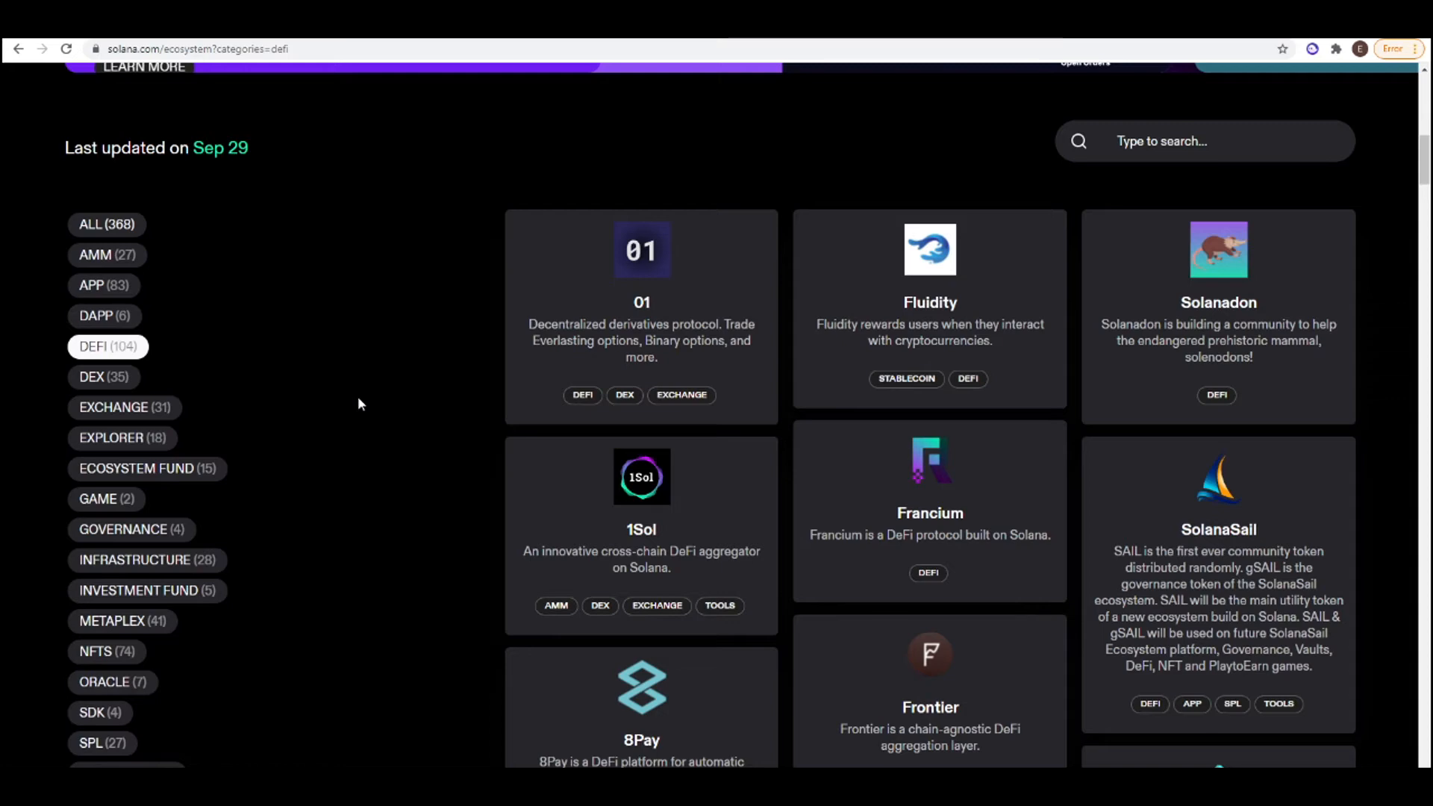
{"action": "mouse_move", "coordinate": [980, 501]}
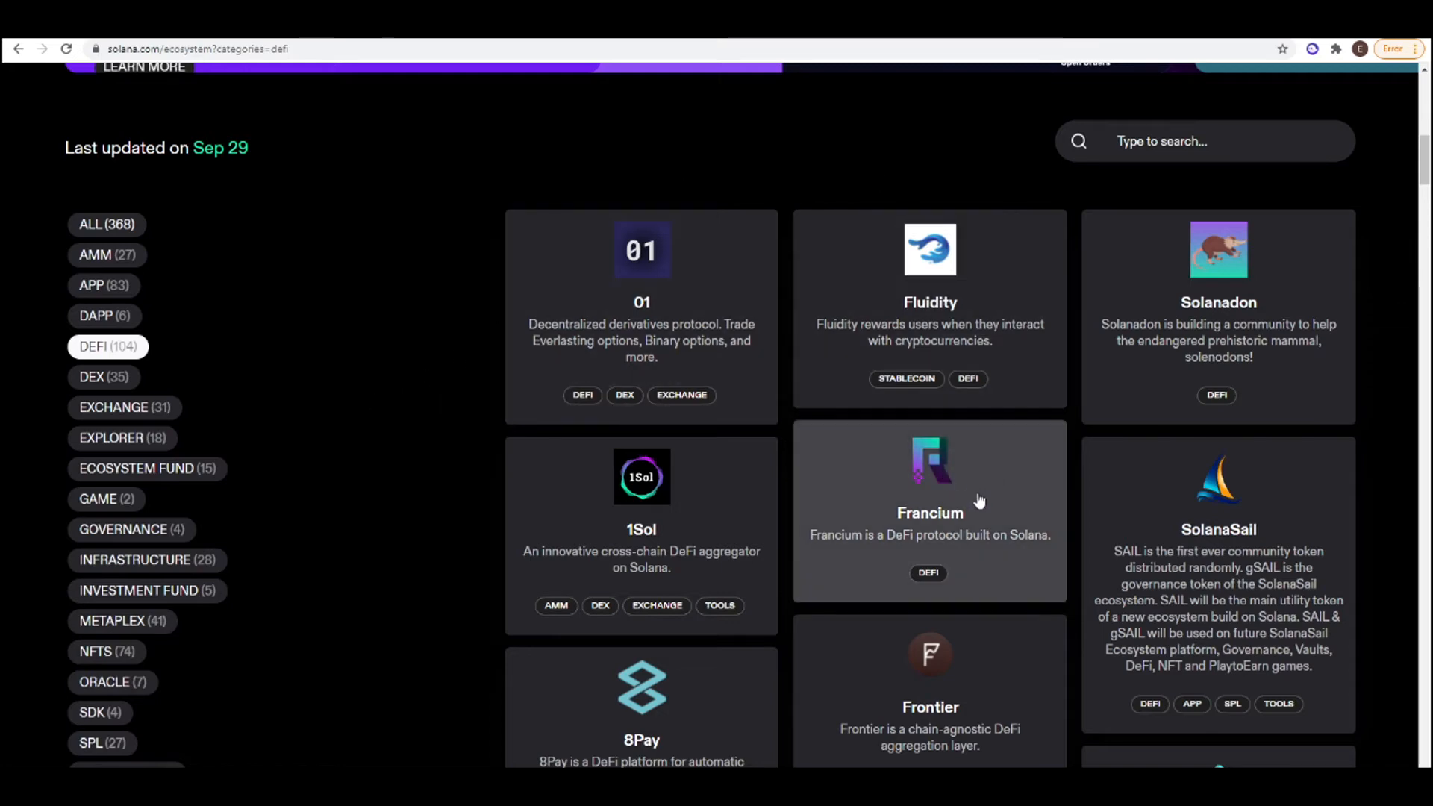
{"action": "mouse_move", "coordinate": [979, 501]}
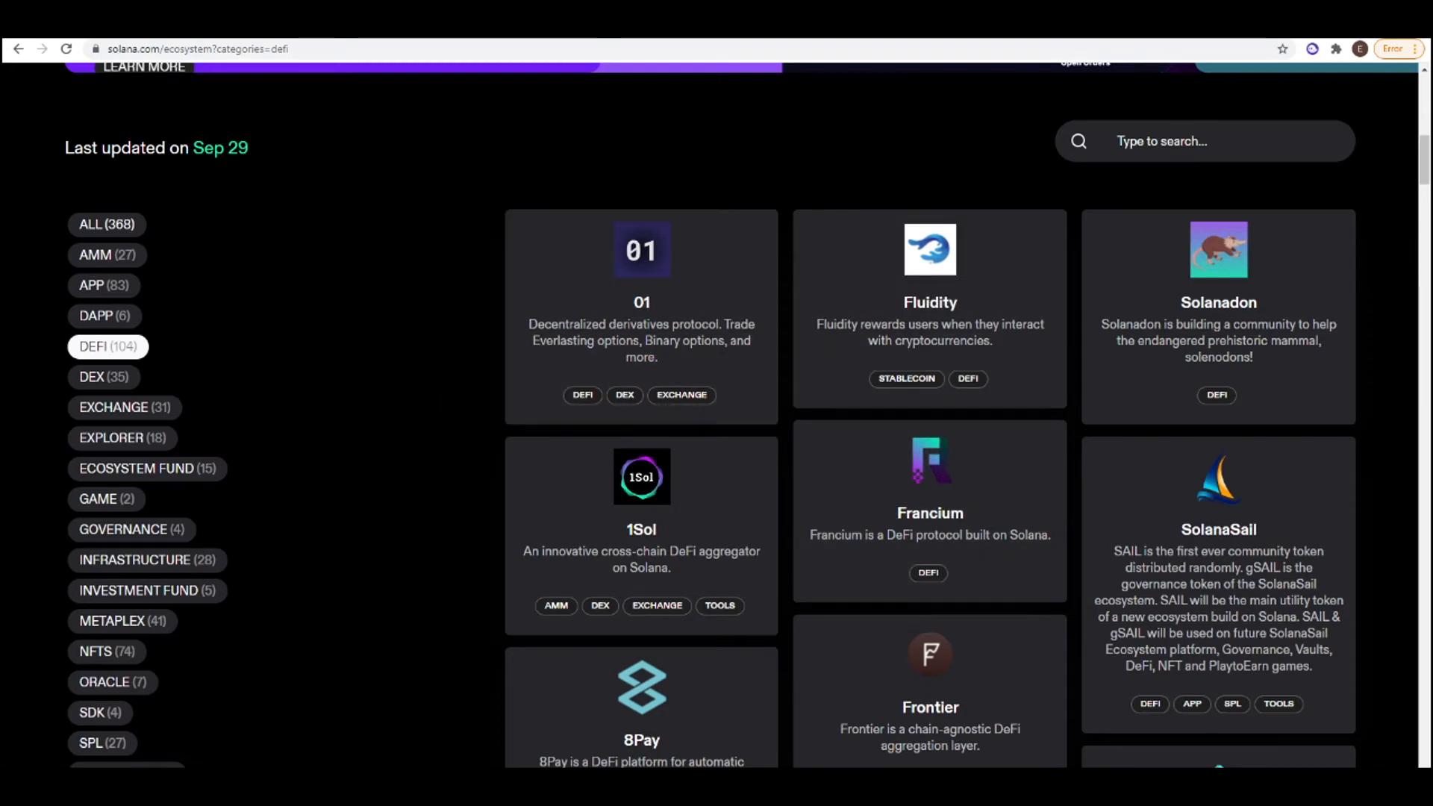
{"action": "left_click", "coordinate": [930, 513]}
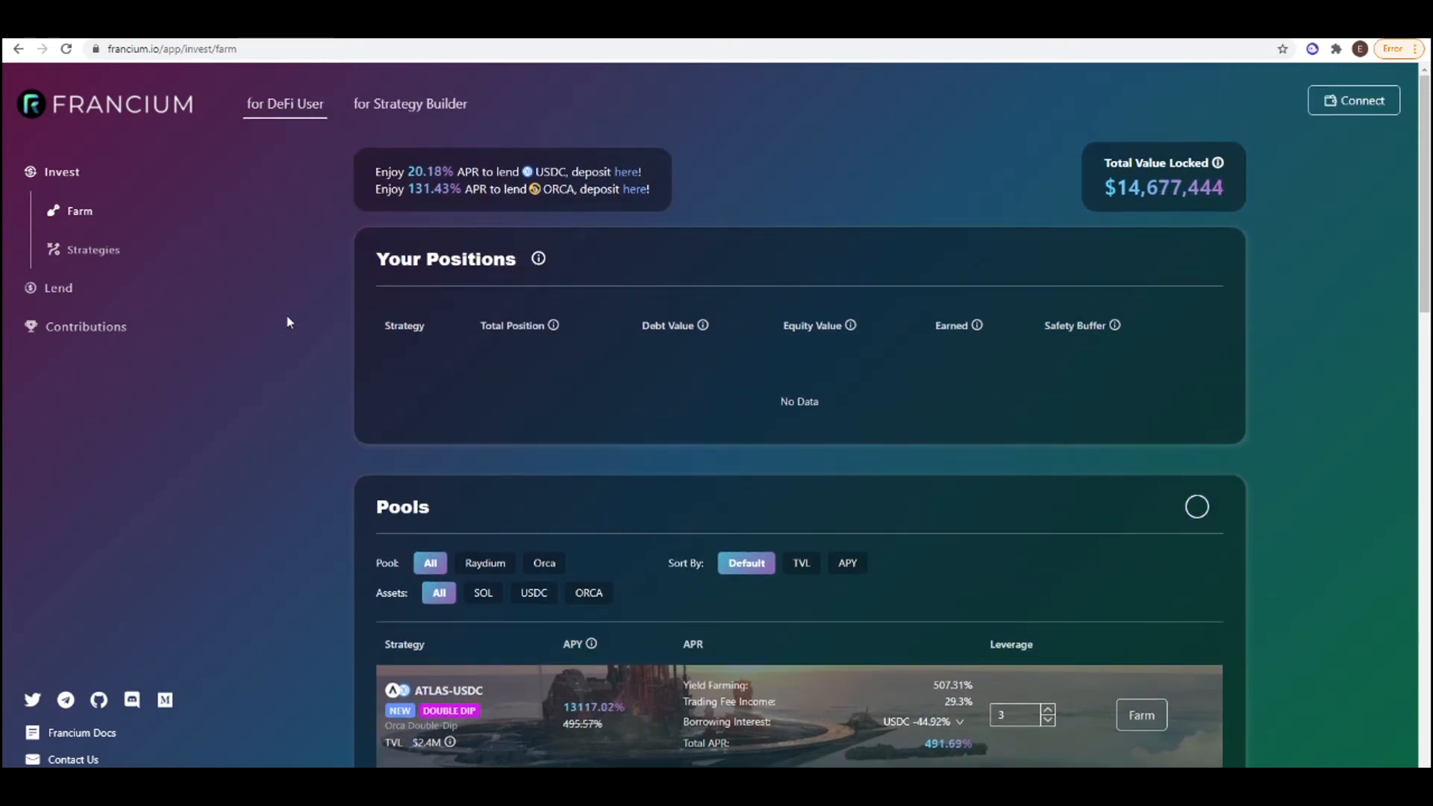
Step: Scroll Francium's farm page to see the empty positions table and ATLAS-USDC pools
{"action": "scroll", "scroll_direction": "down", "scroll_amount": 3}
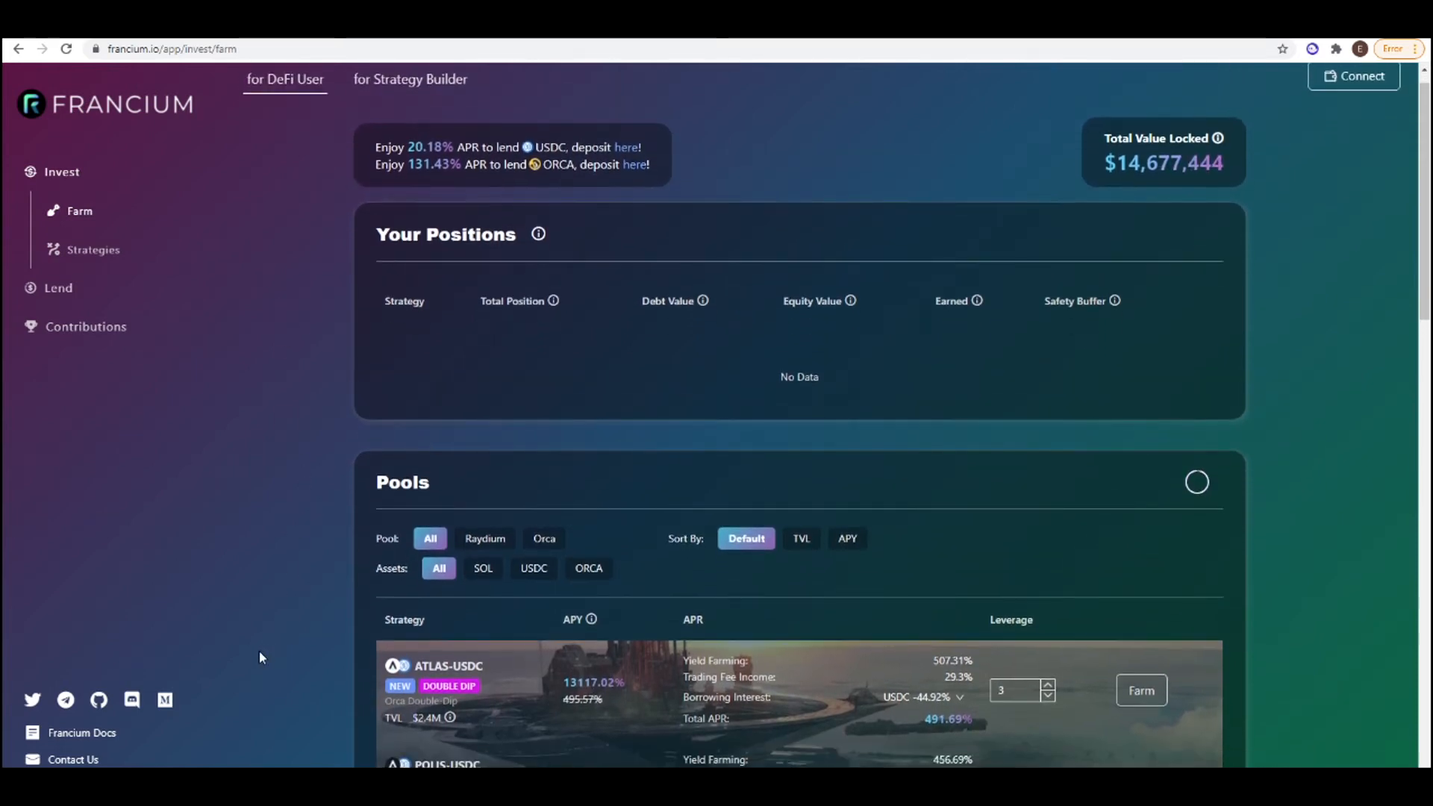
{"action": "mouse_move", "coordinate": [229, 661]}
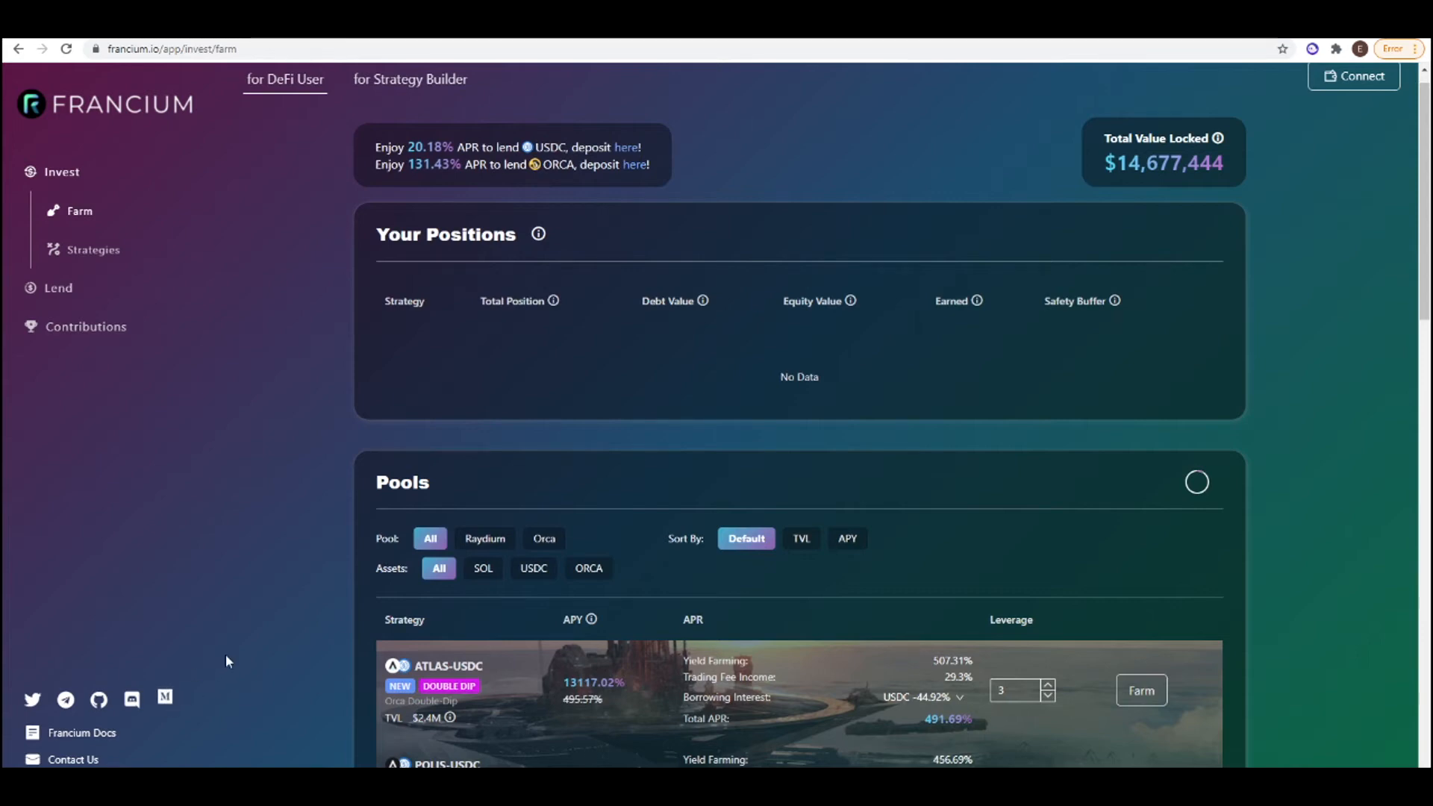
{"action": "mouse_move", "coordinate": [258, 582]}
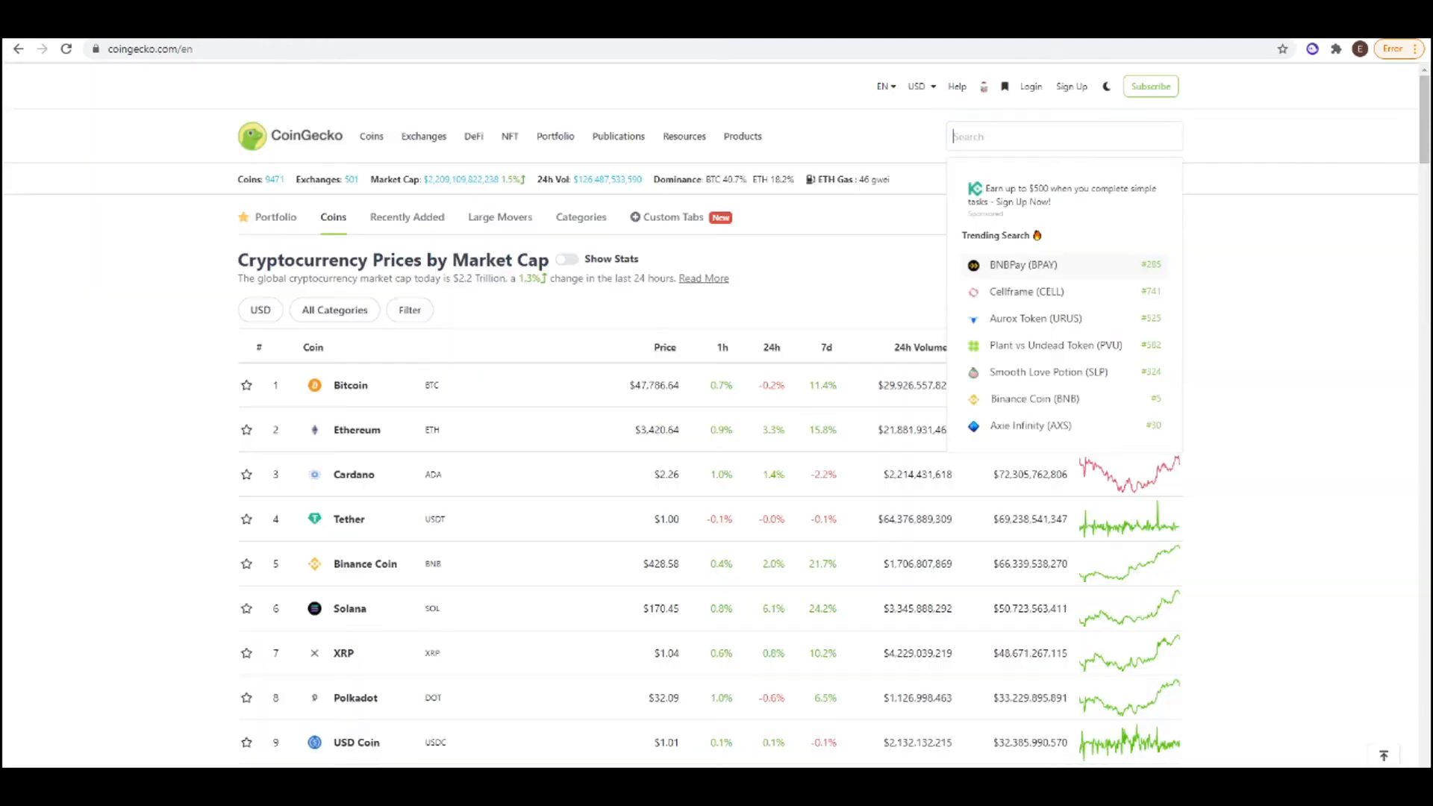
Step: Move from CoinGecko to airdrops.io and open the Holder Airdrops project list
{"action": "type", "text": "fr"}
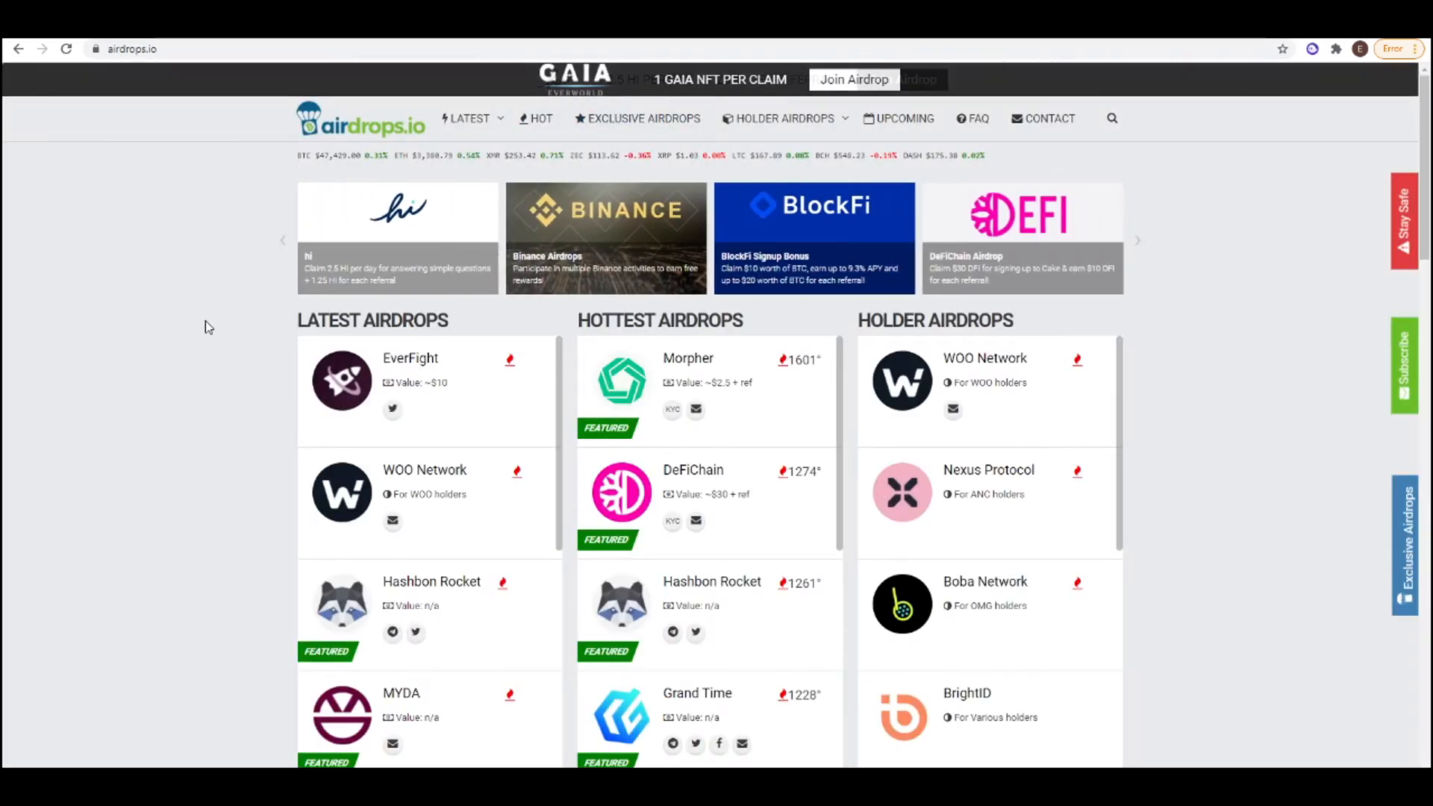
{"action": "scroll", "scroll_direction": "down", "scroll_amount": 3}
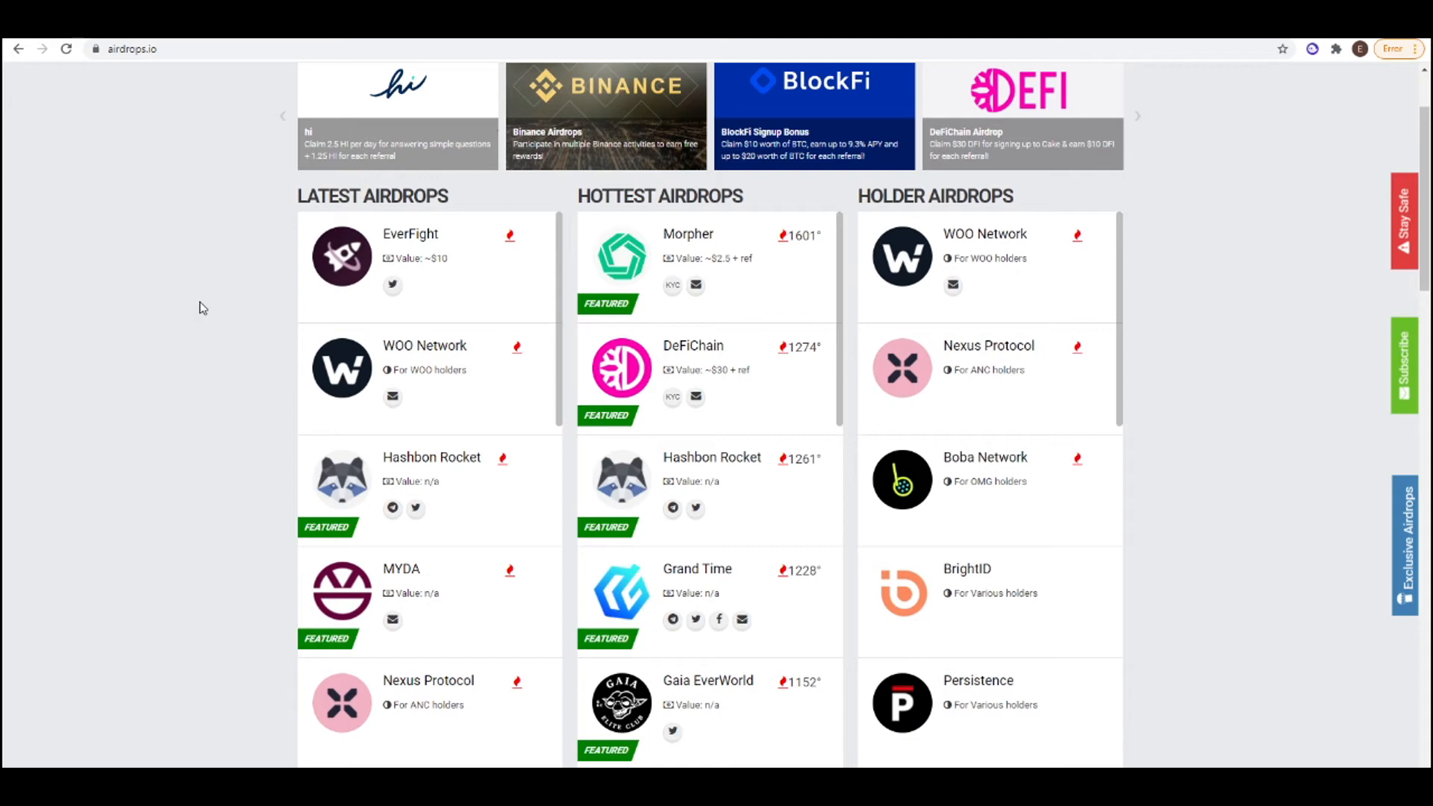
{"action": "scroll", "scroll_direction": "up", "scroll_amount": 3}
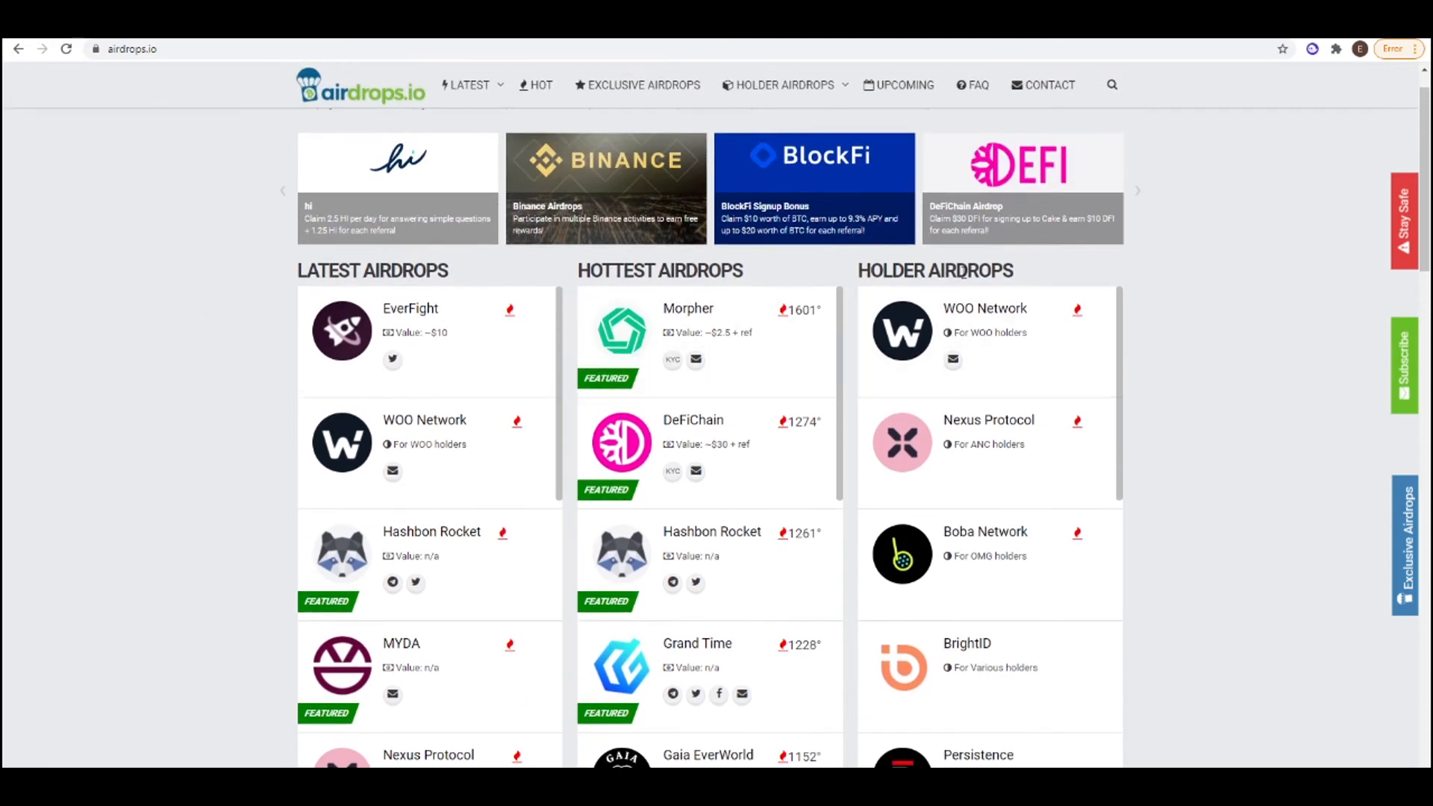
{"action": "left_click", "coordinate": [784, 85]}
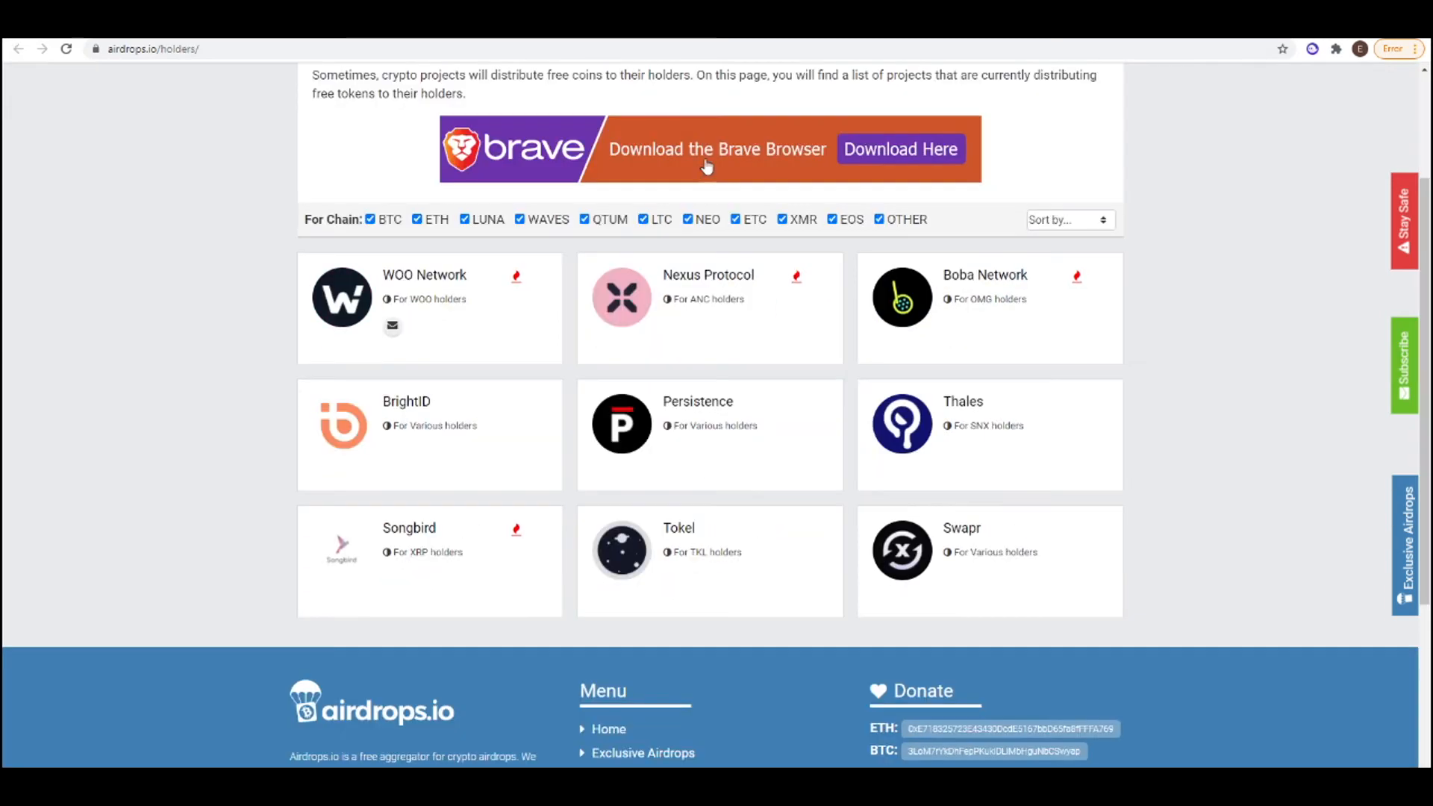
{"action": "scroll", "scroll_direction": "up", "scroll_amount": 3}
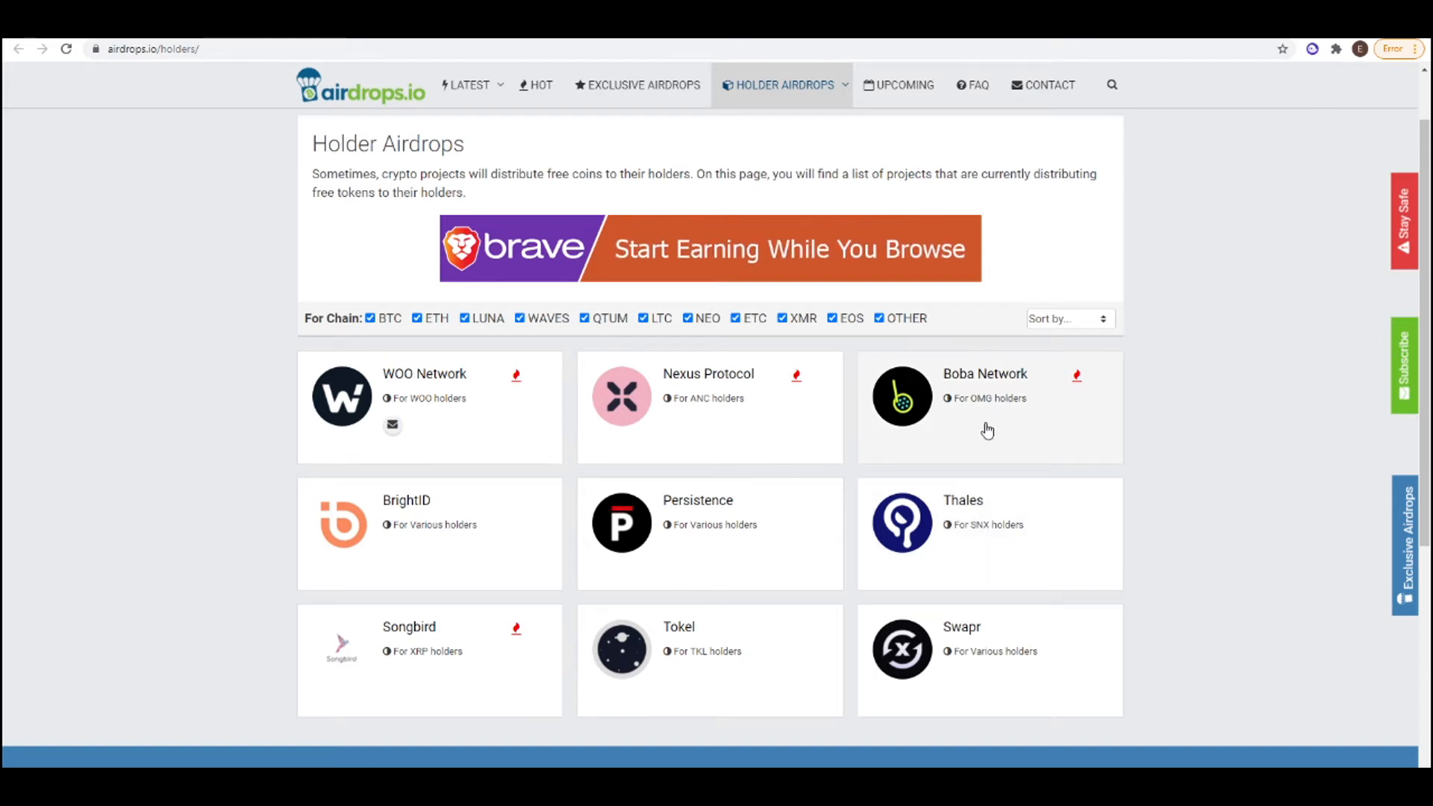
{"action": "mouse_move", "coordinate": [990, 411]}
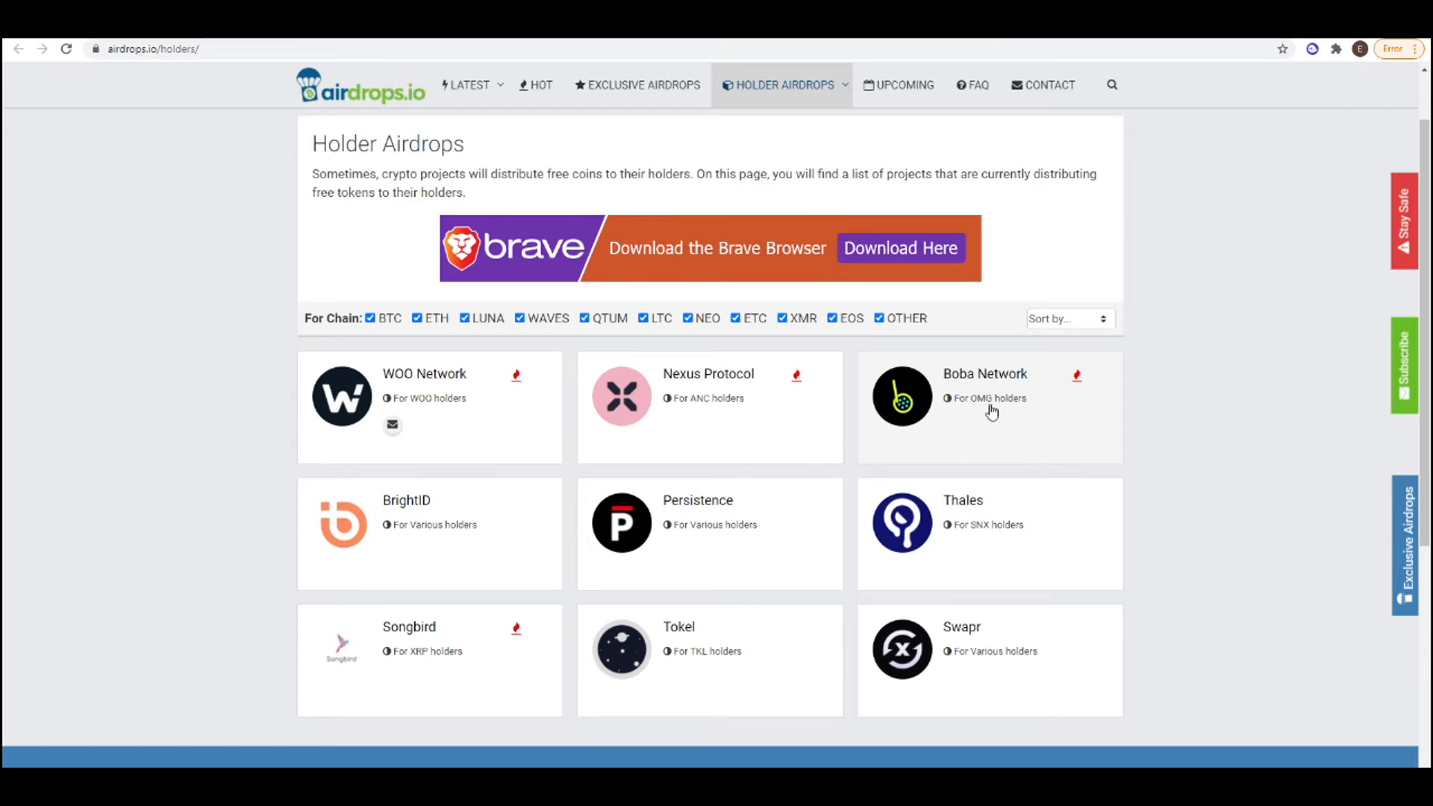
{"action": "mouse_move", "coordinate": [686, 444]}
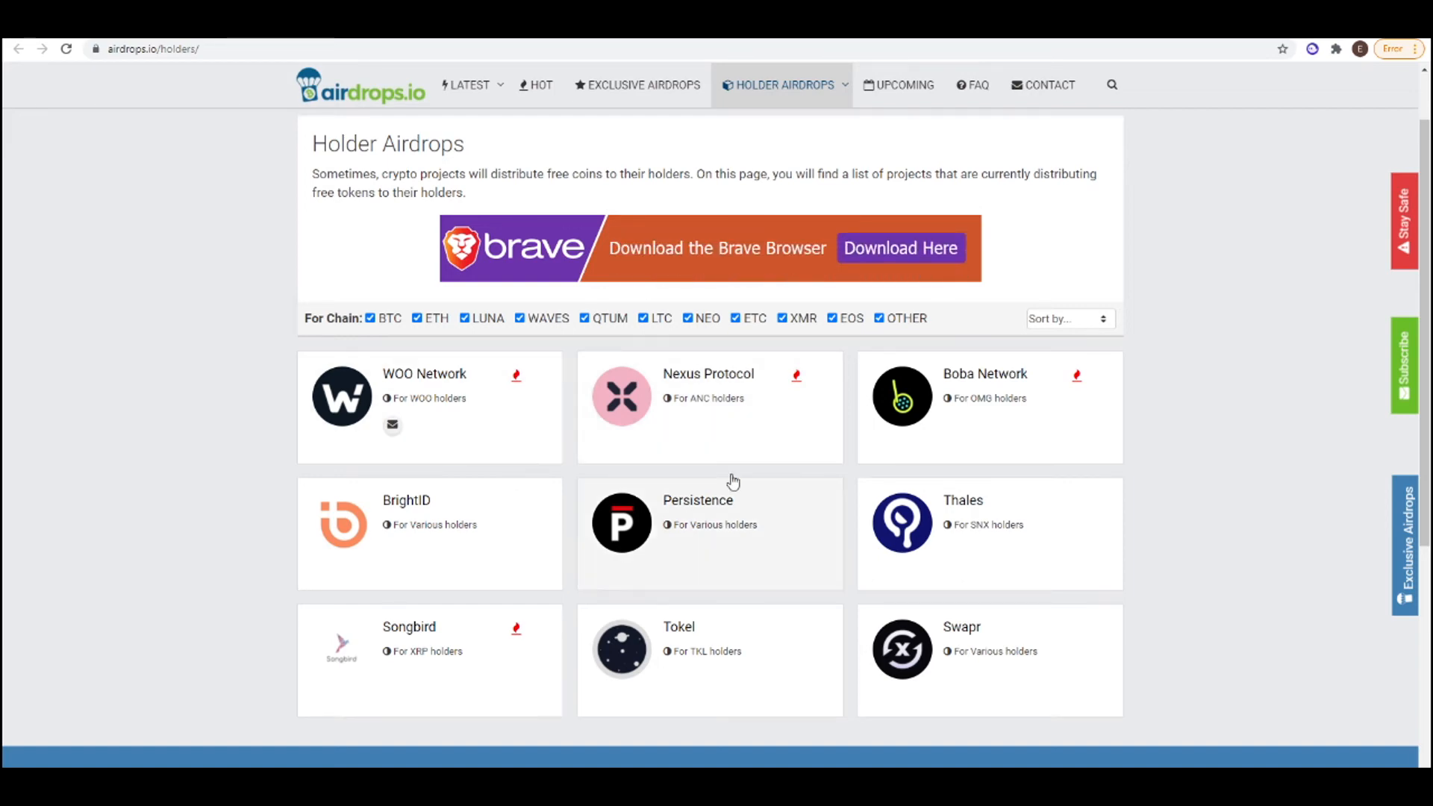
{"action": "mouse_move", "coordinate": [750, 420]}
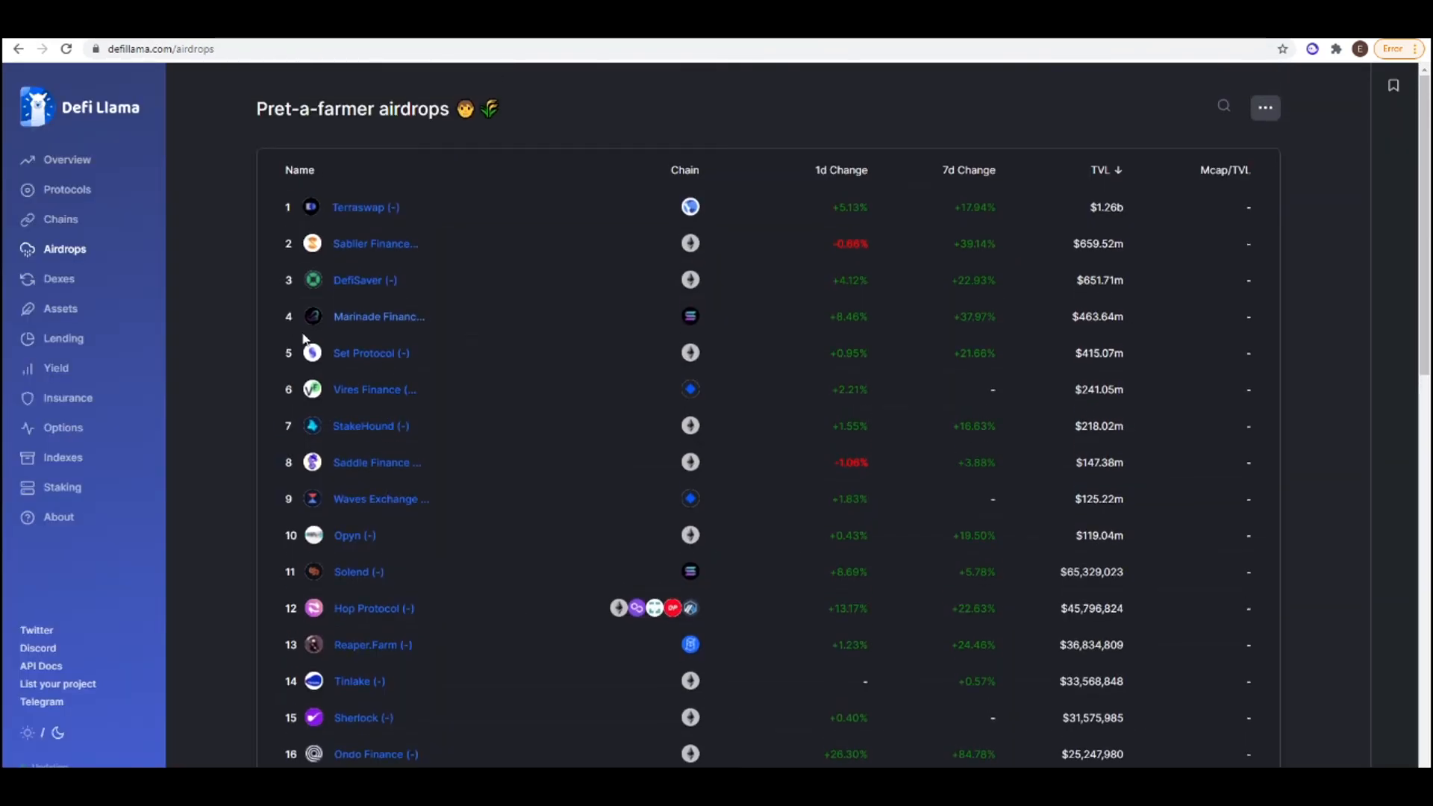
{"action": "mouse_move", "coordinate": [216, 270]}
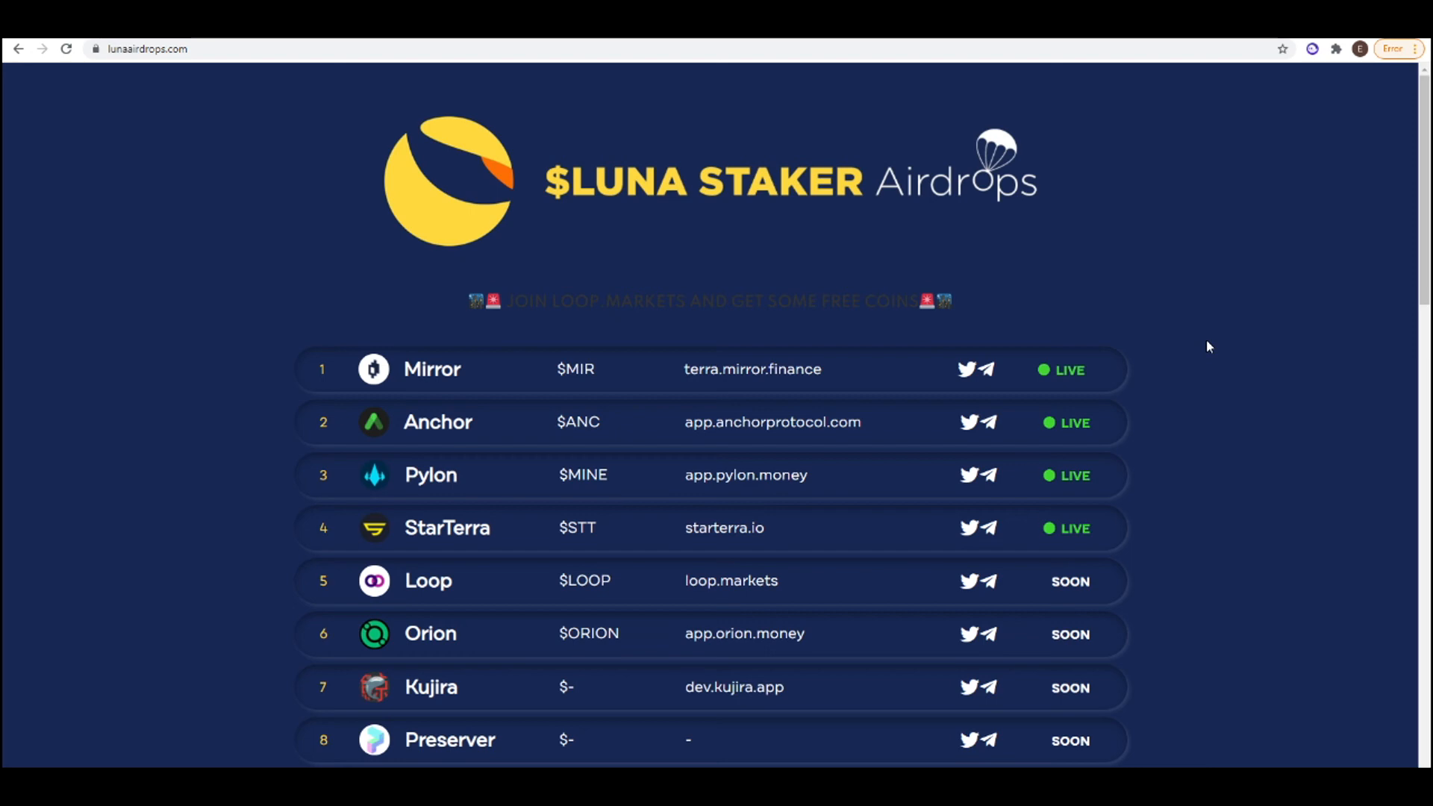
{"action": "mouse_move", "coordinate": [1174, 340]}
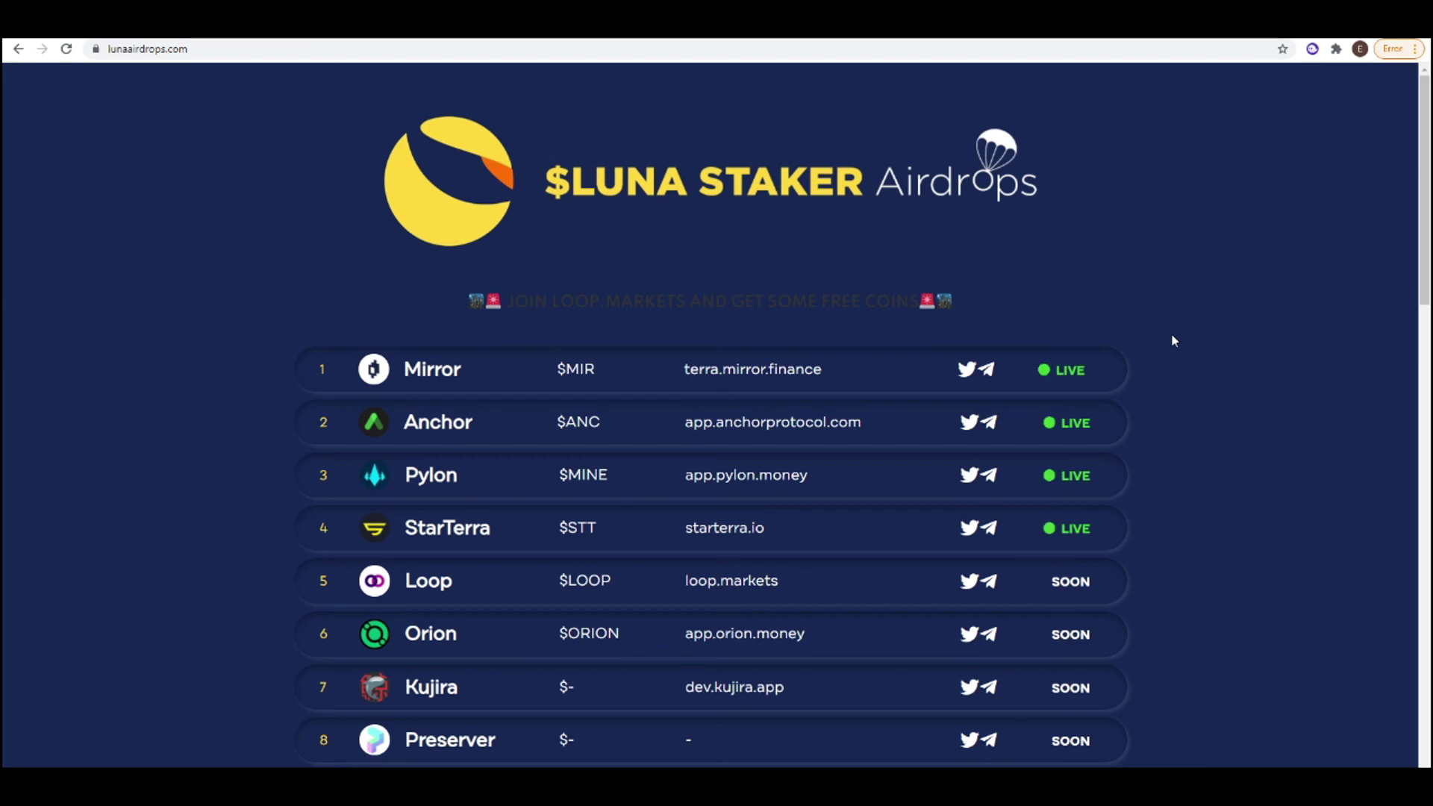
Step: Scroll the $LUNA Staker Airdrops table down to entry 31, Terra Casino
{"action": "scroll", "scroll_direction": "down", "scroll_amount": 3}
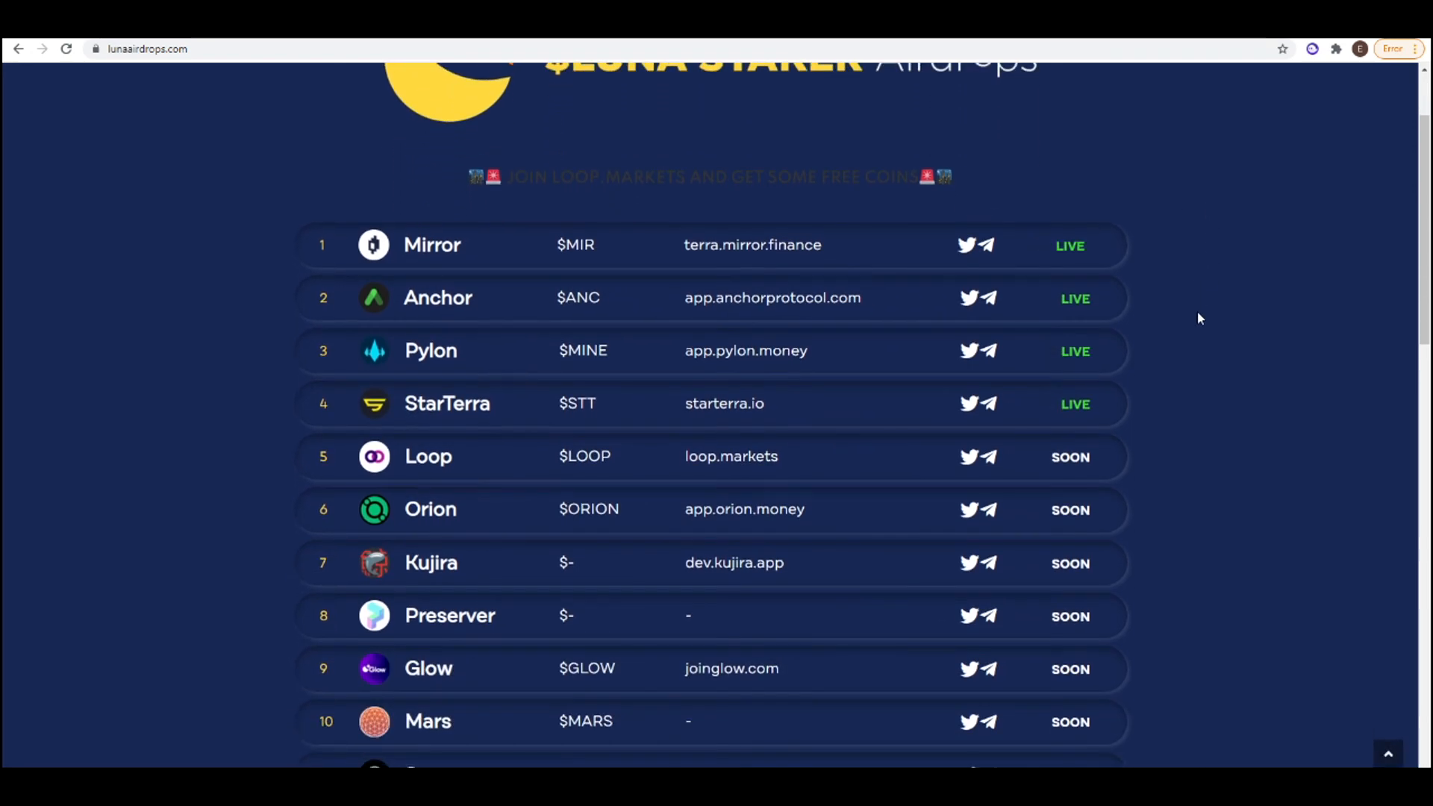
{"action": "scroll", "scroll_direction": "down", "scroll_amount": 3}
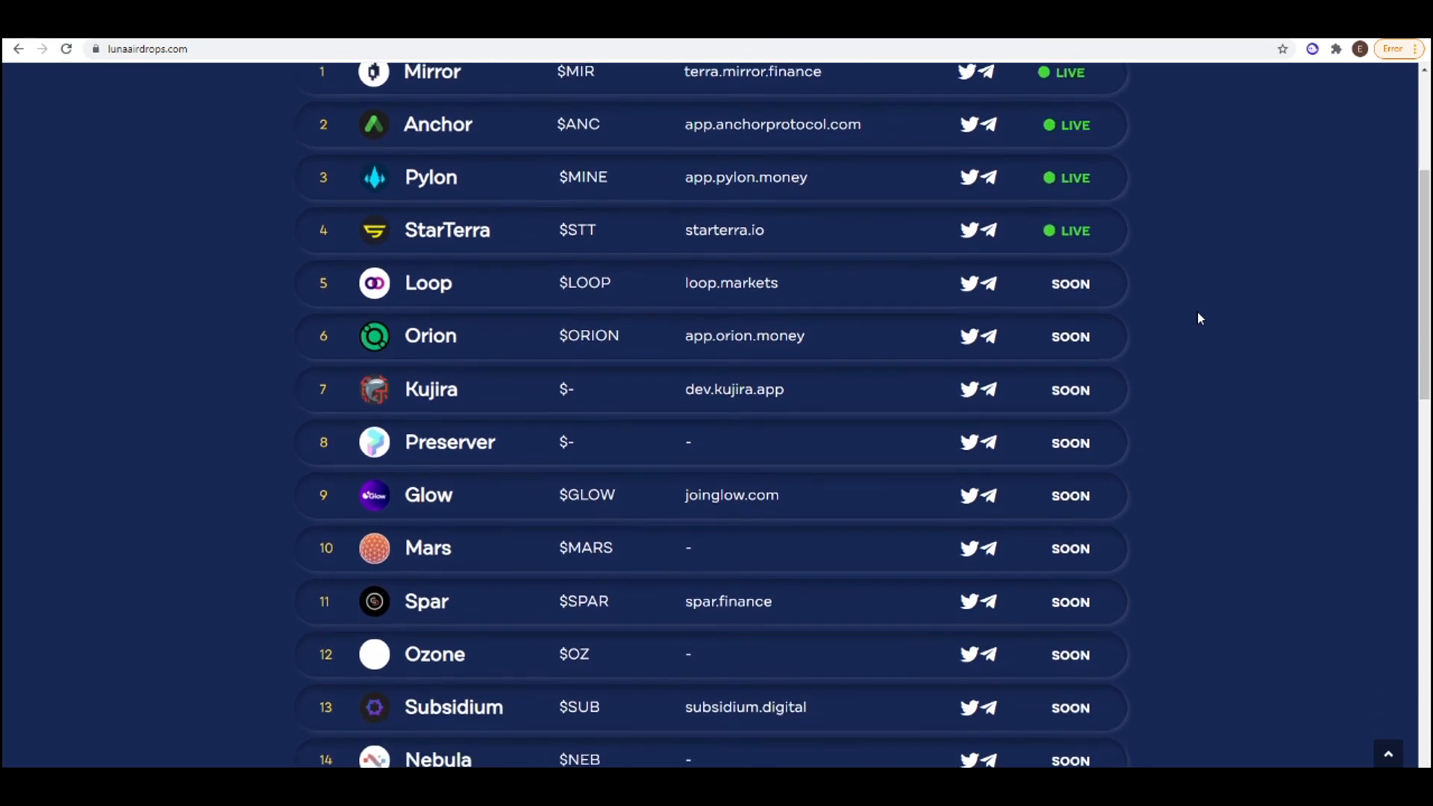
{"action": "scroll", "scroll_direction": "down", "scroll_amount": 3}
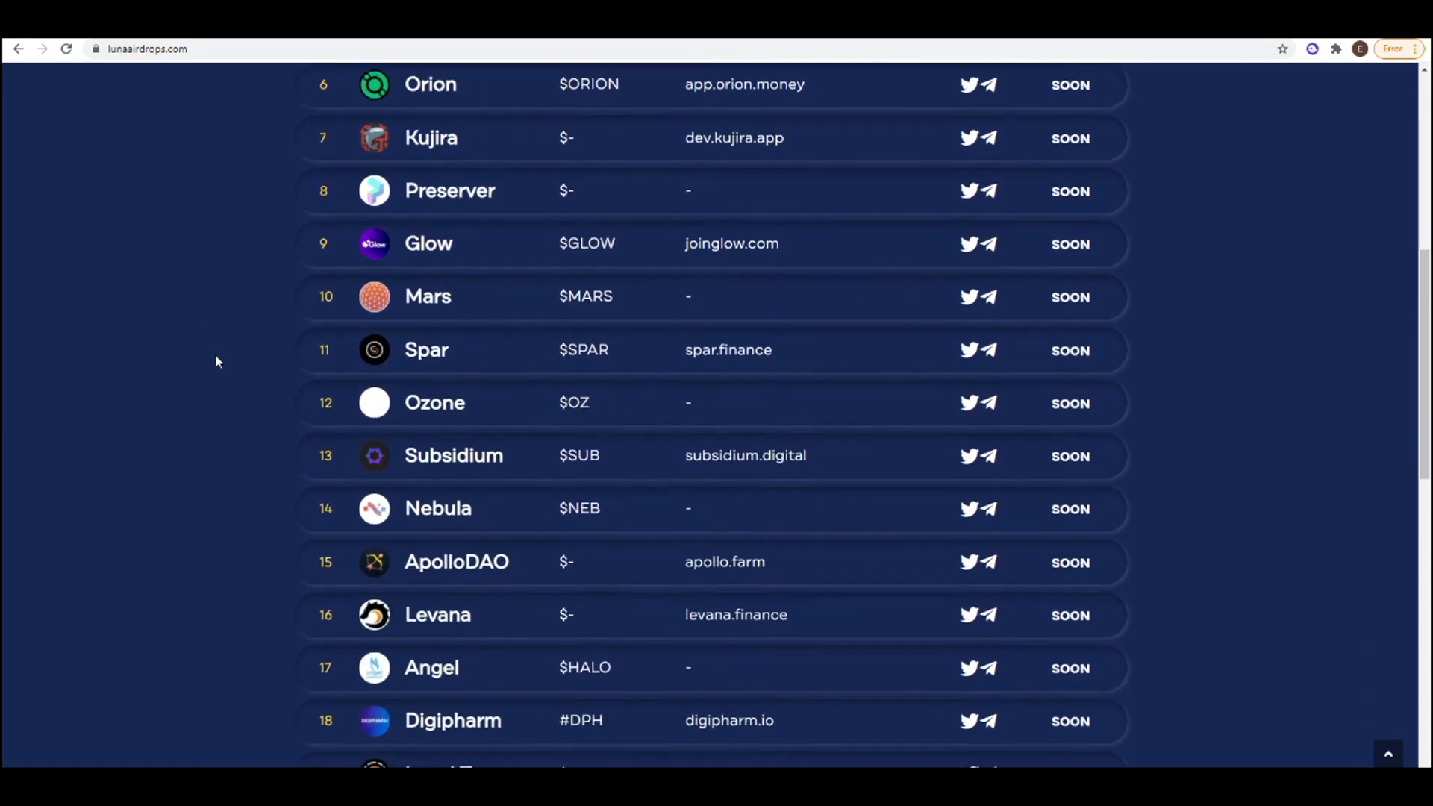
{"action": "scroll", "scroll_direction": "down", "scroll_amount": 3}
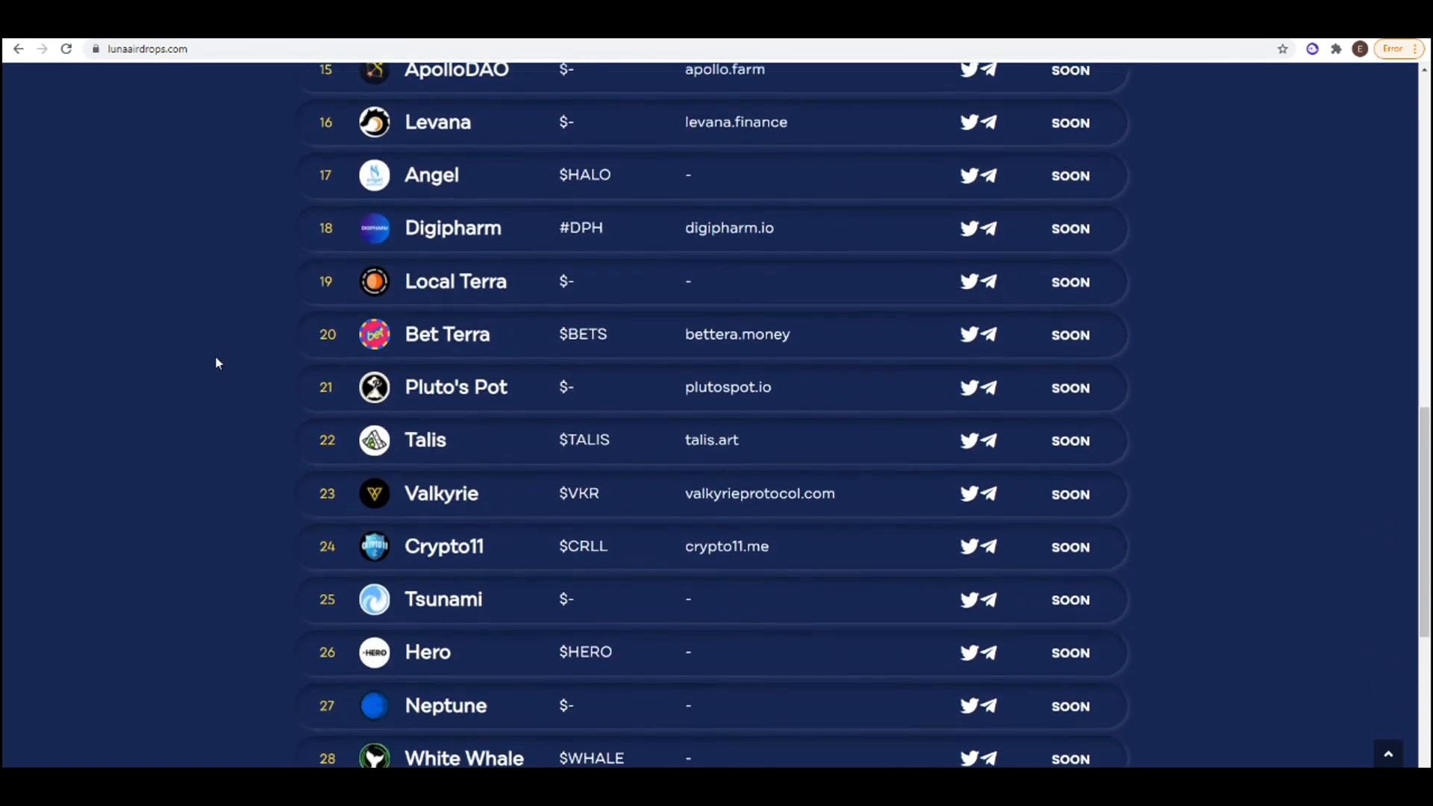
{"action": "scroll", "scroll_direction": "down", "scroll_amount": 3}
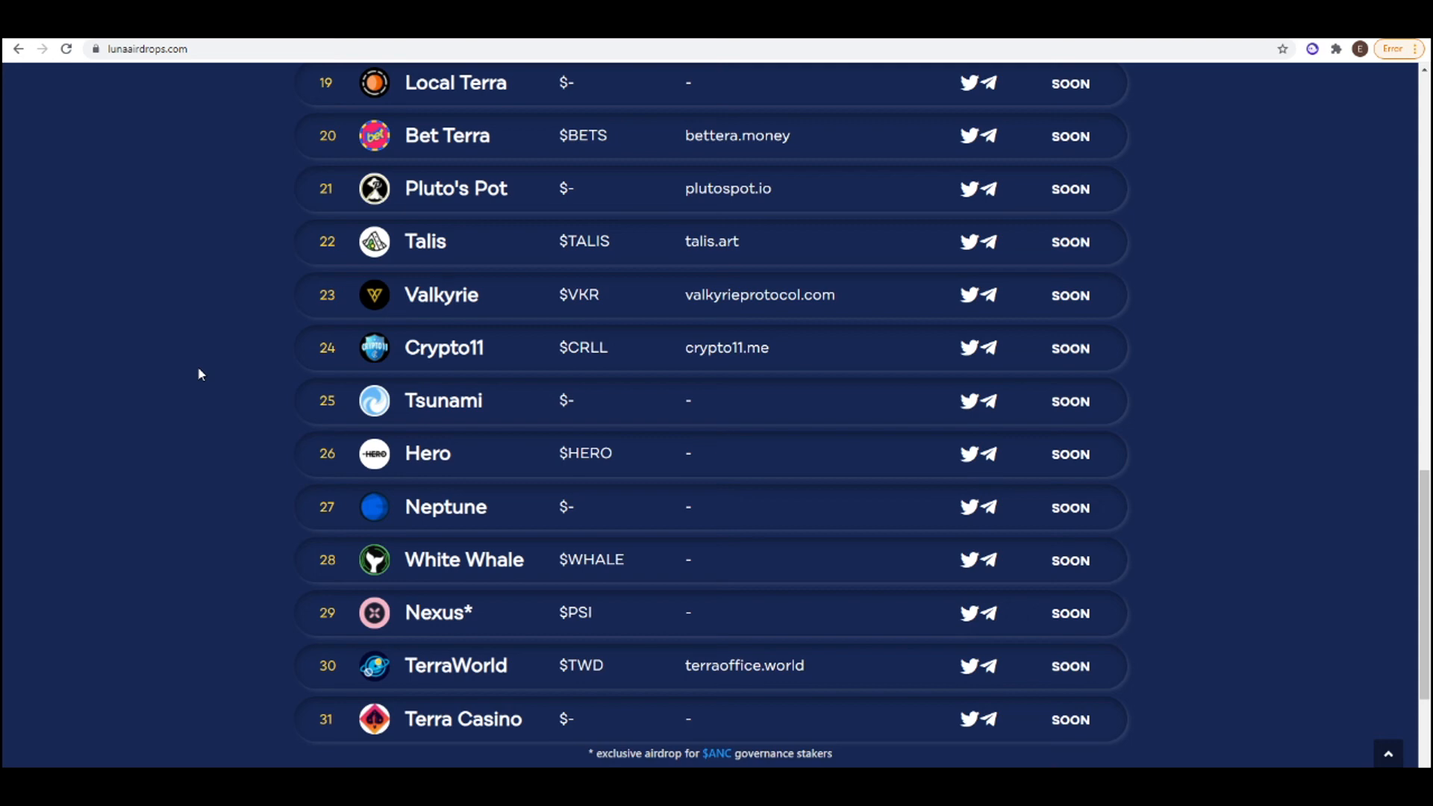
{"action": "scroll", "scroll_direction": "up", "scroll_amount": 3}
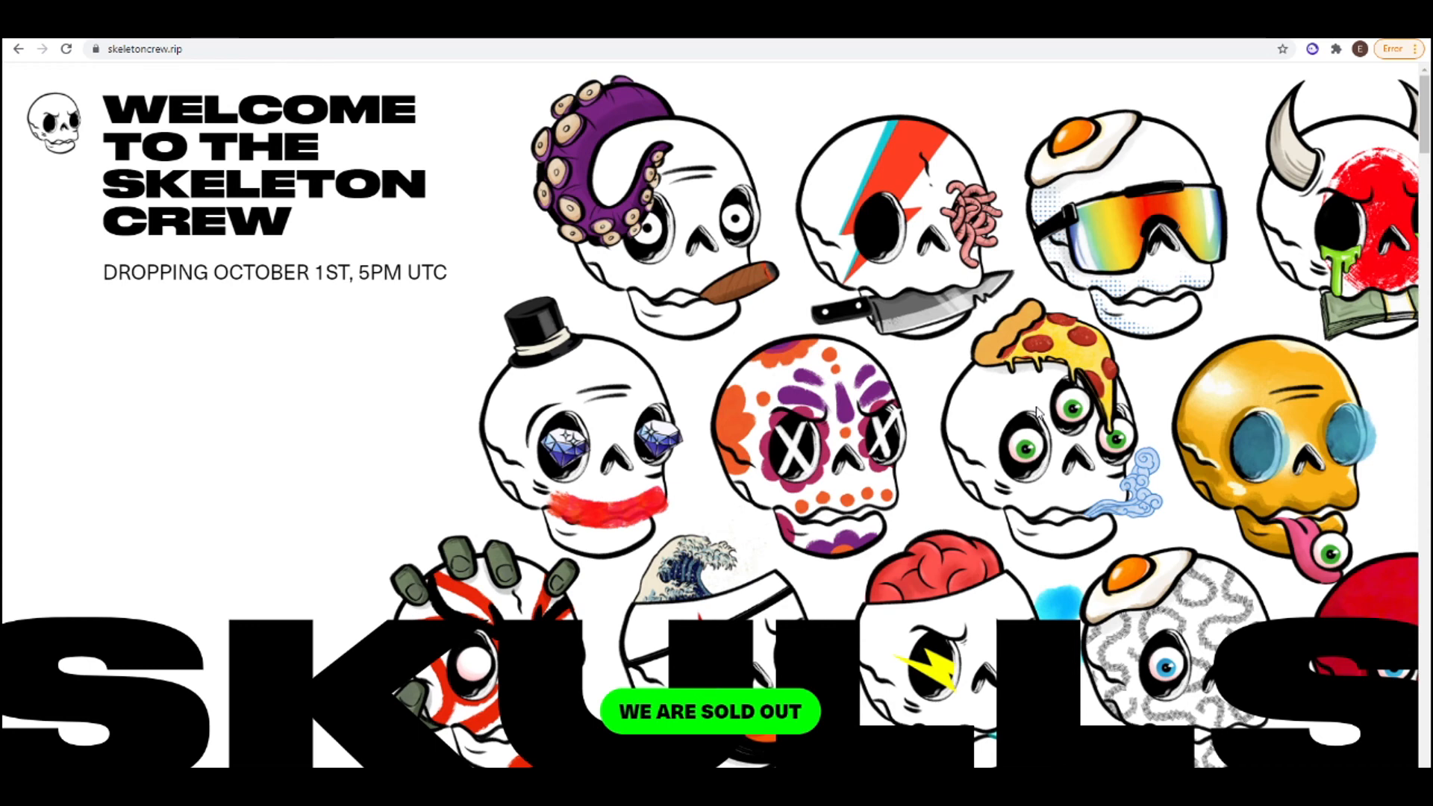
{"action": "mouse_move", "coordinate": [398, 351]}
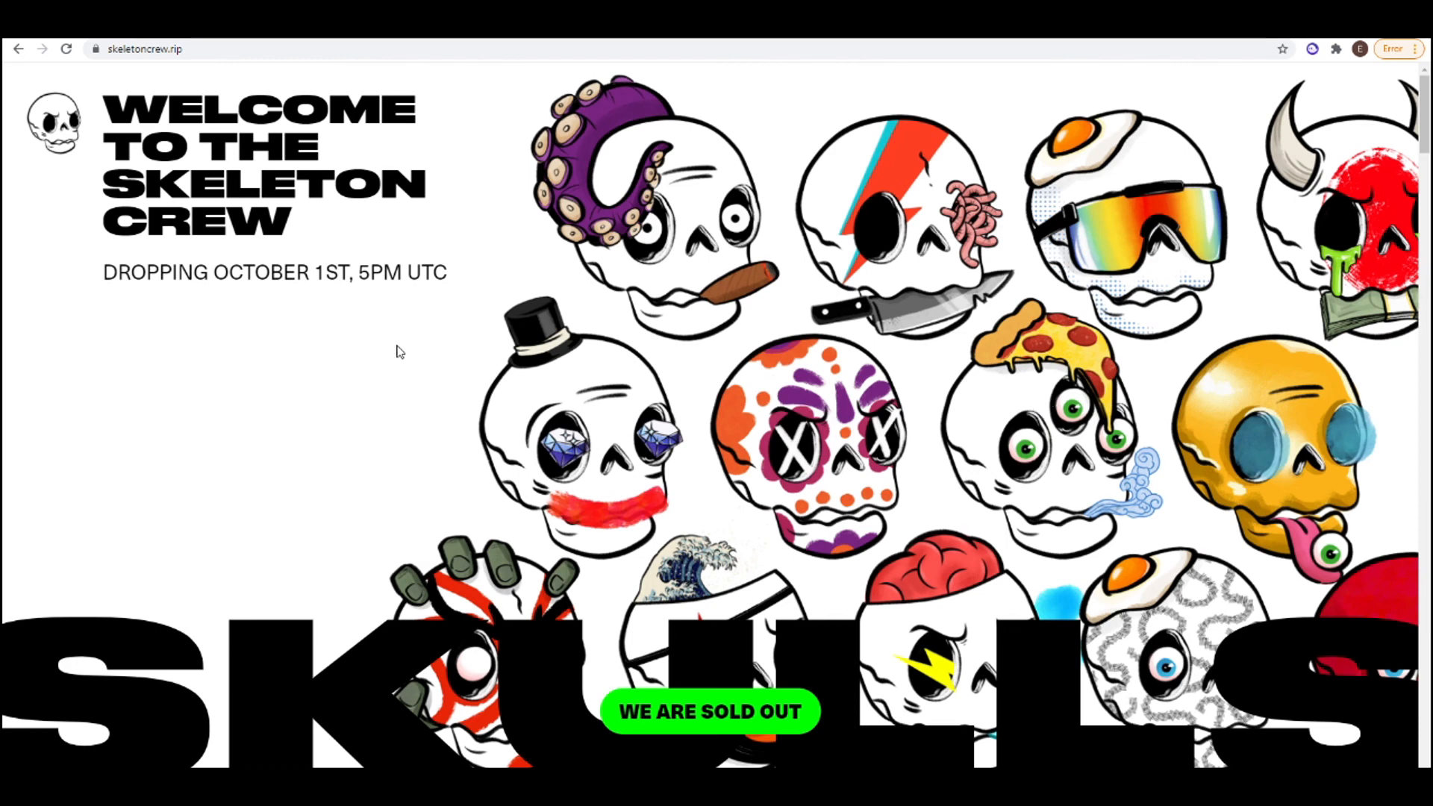